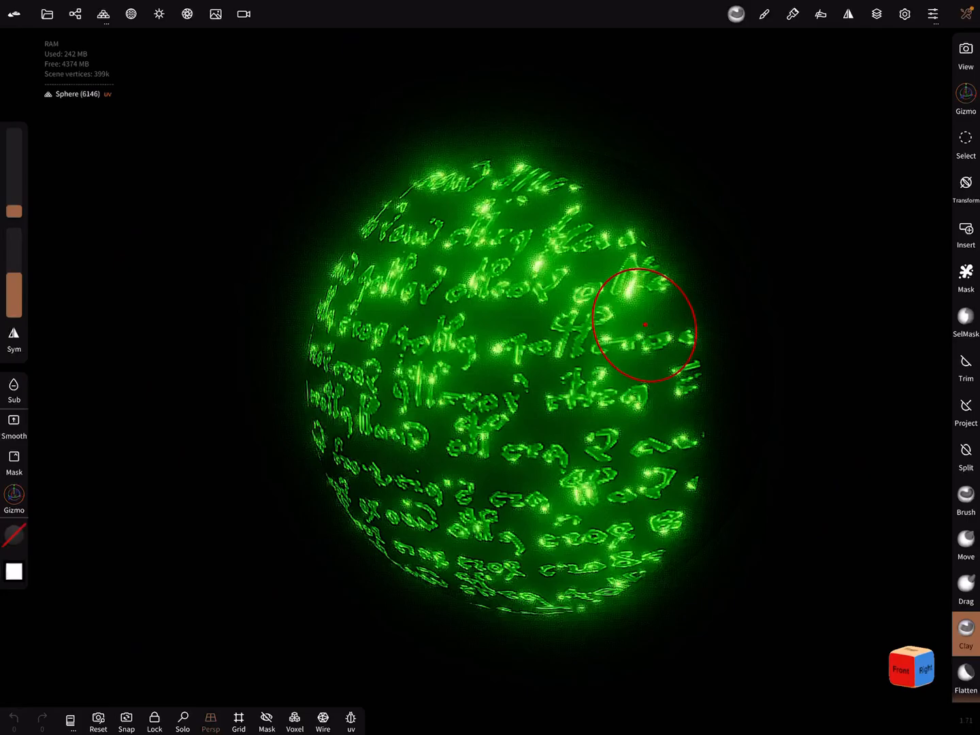
Step: Inspect the sphere's emissive texture slot at intensity 19.3, then bring up the Scene object list
{"action": "left_click", "coordinate": [131, 14]}
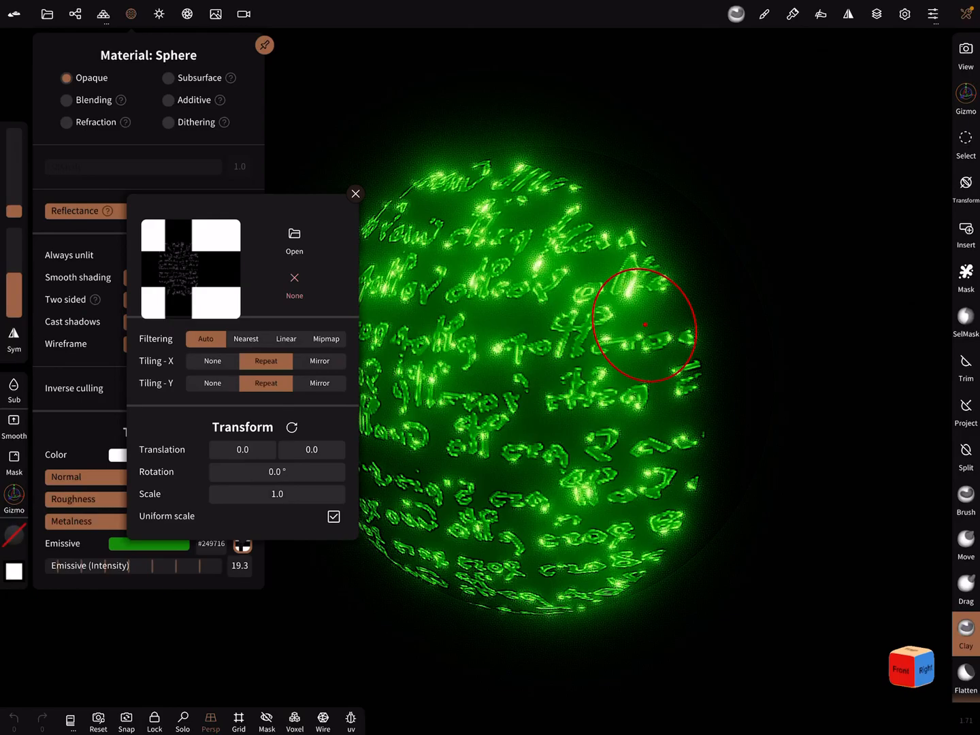
{"action": "left_click", "coordinate": [355, 194]}
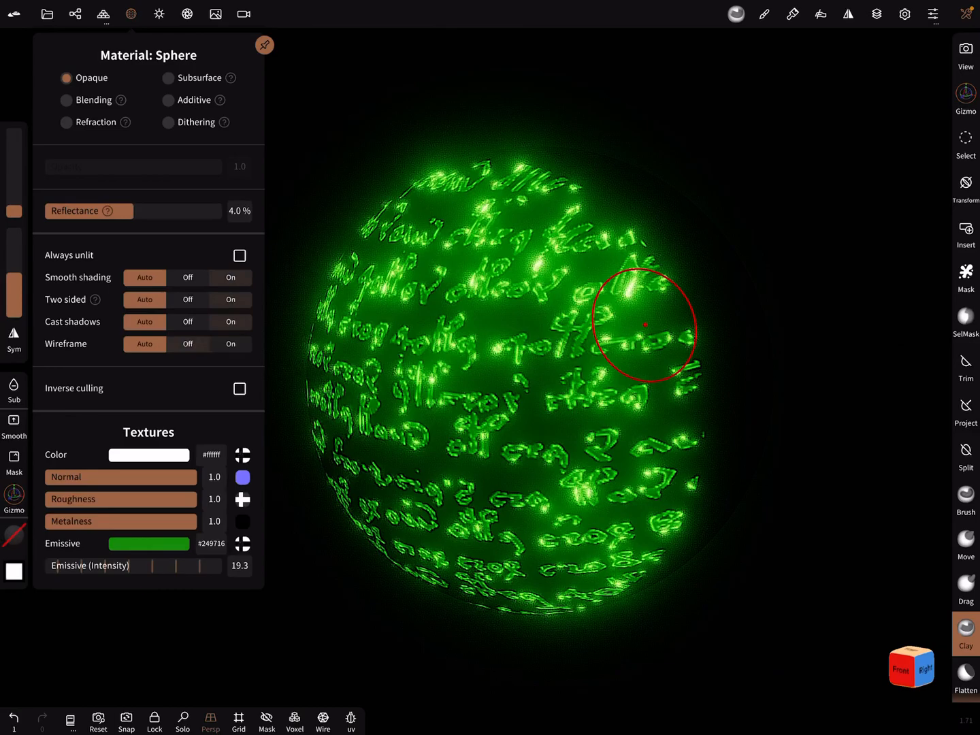
{"action": "left_click", "coordinate": [104, 14]}
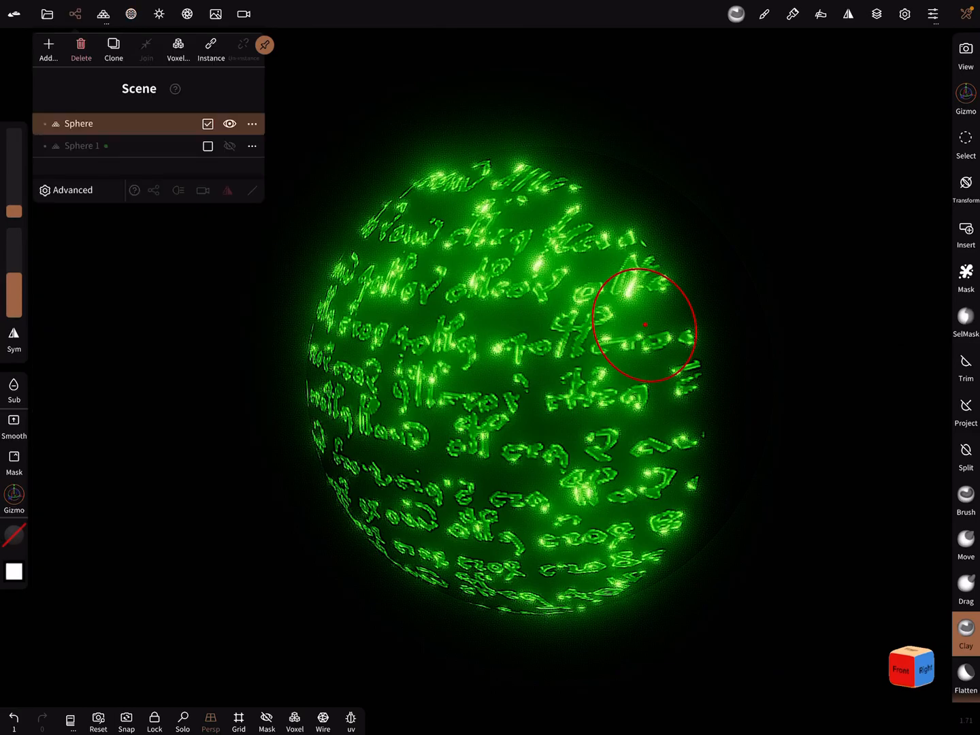
Step: Delete the old spheres, review background, post-process and shading settings, and show the primitives list
{"action": "left_click", "coordinate": [80, 48]}
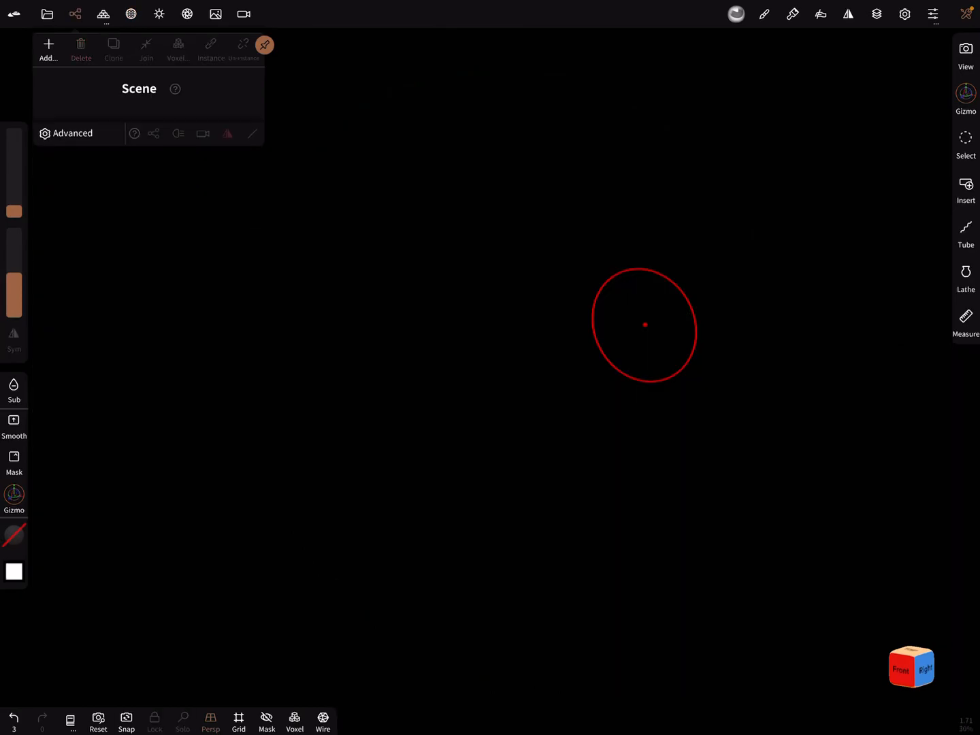
{"action": "left_click", "coordinate": [215, 14]}
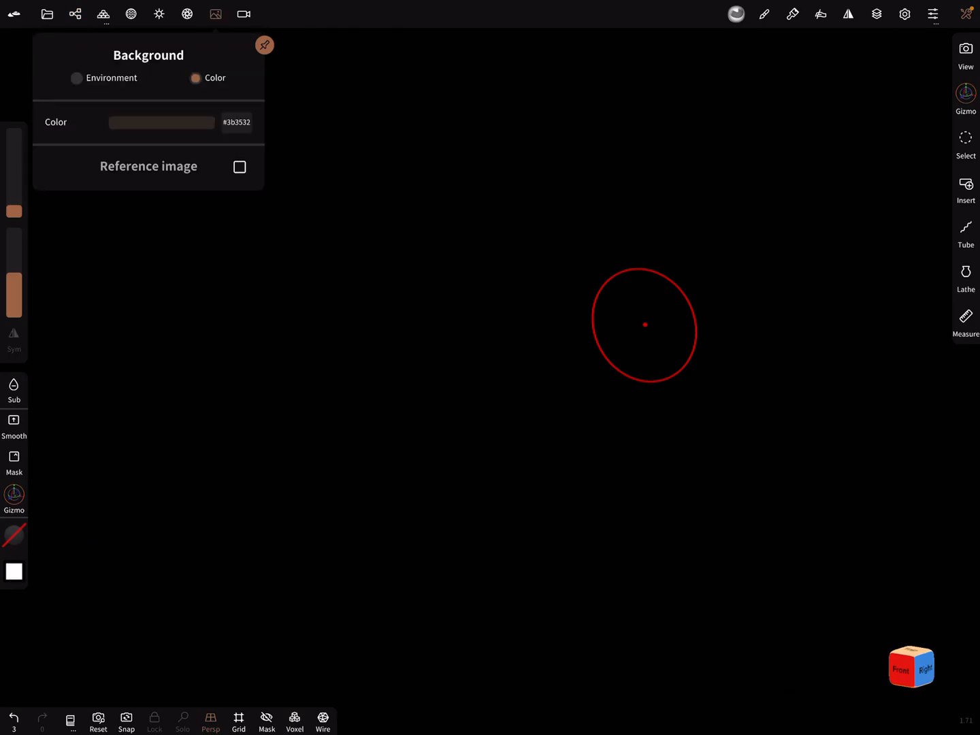
{"action": "left_click", "coordinate": [188, 14]}
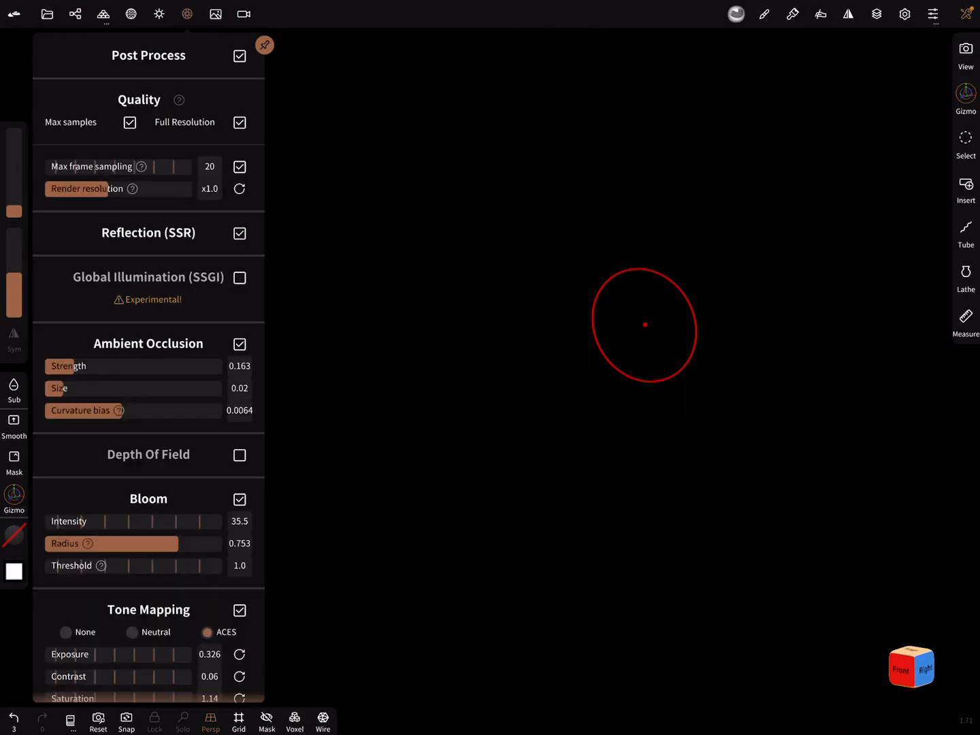
{"action": "left_click", "coordinate": [158, 13]}
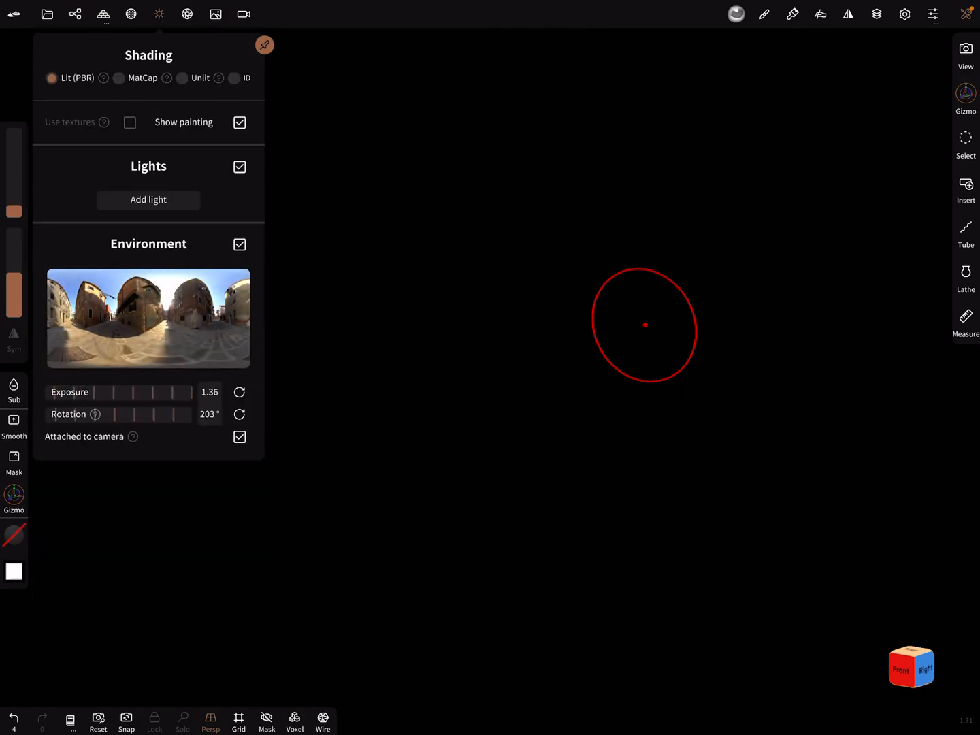
{"action": "left_click", "coordinate": [187, 14]}
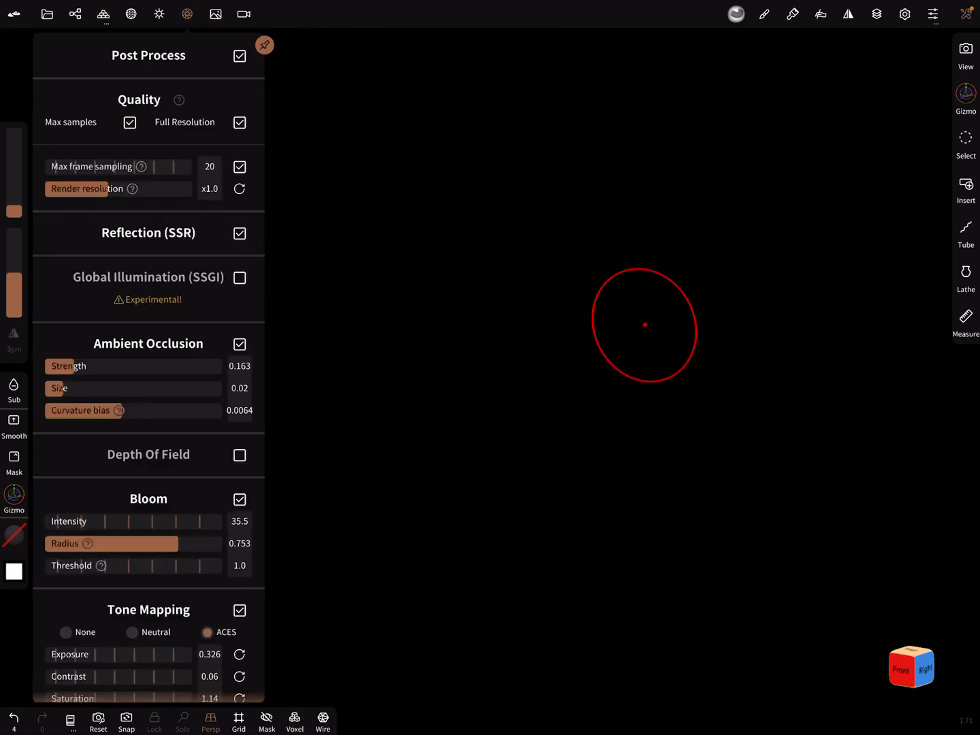
{"action": "left_click", "coordinate": [239, 56]}
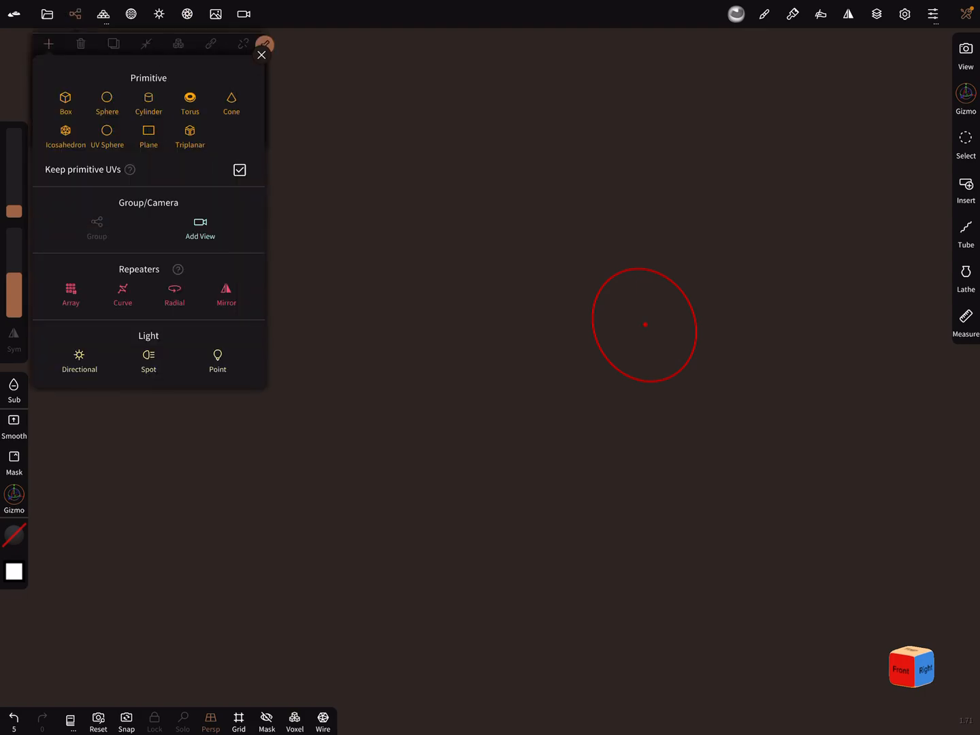
Step: Insert a new sphere and subdivide it twice via Multires to about 393k vertices
{"action": "left_click", "coordinate": [106, 102]}
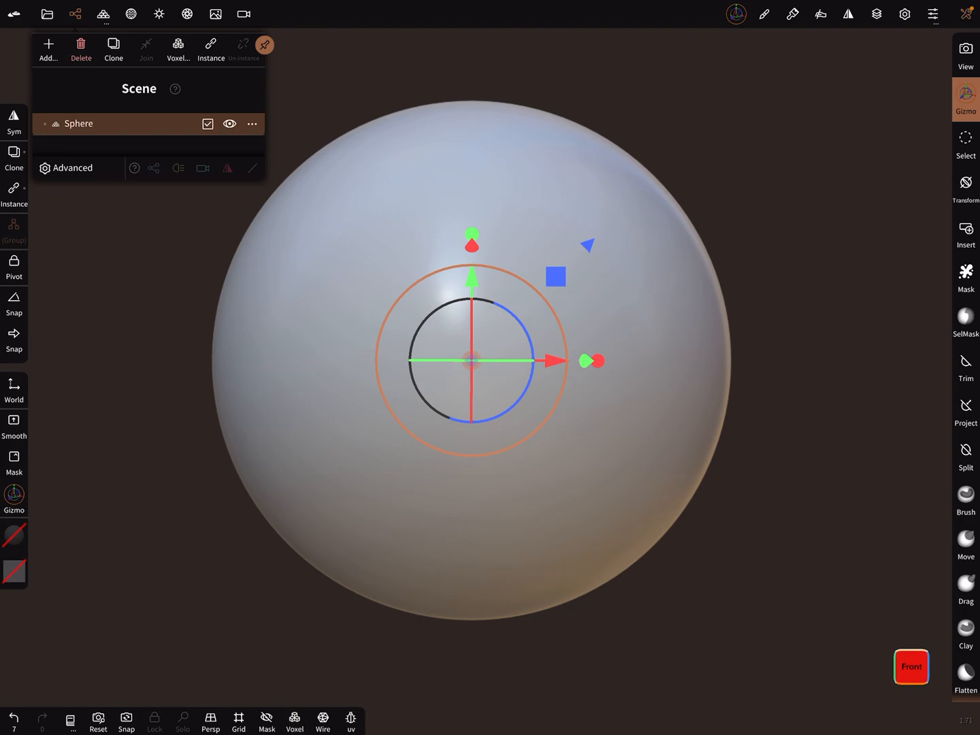
{"action": "left_click", "coordinate": [321, 720]}
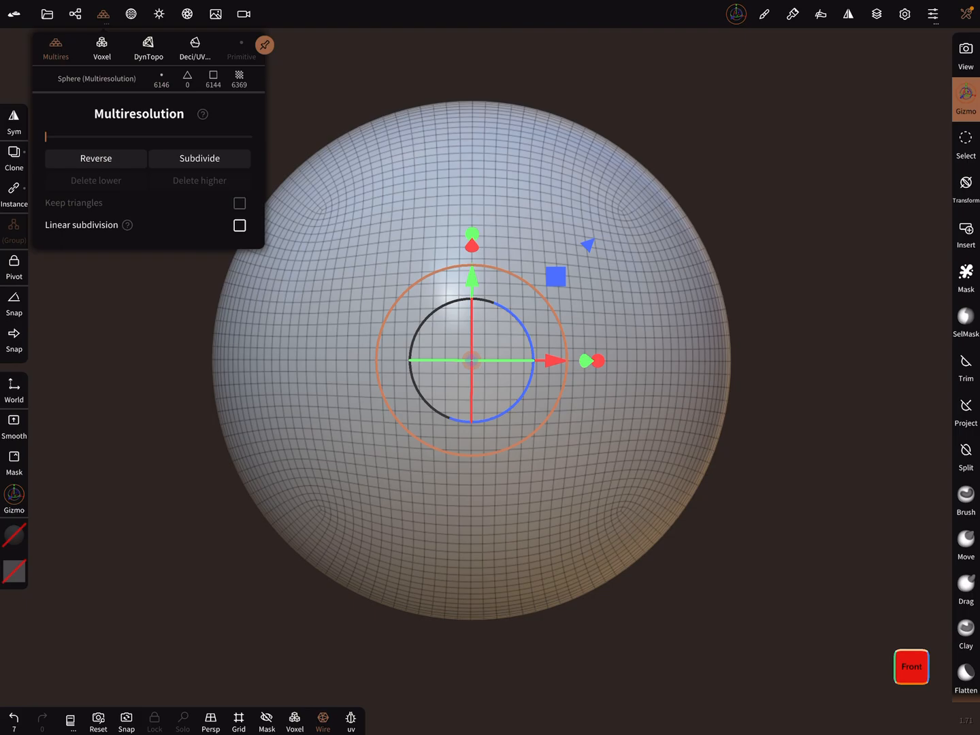
{"action": "left_click", "coordinate": [199, 158]}
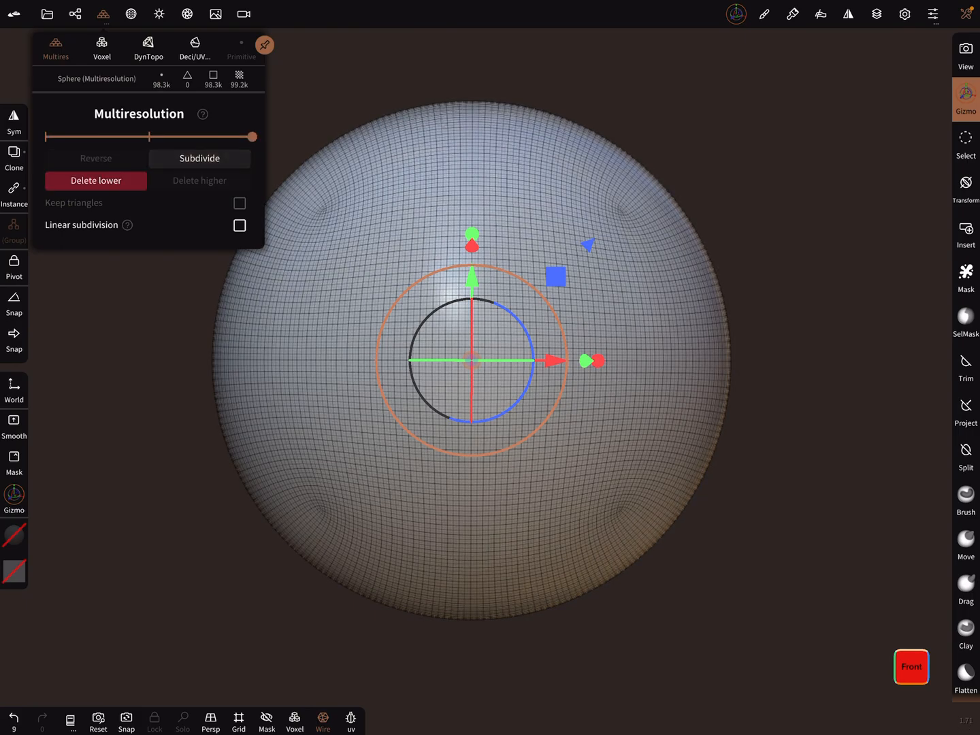
{"action": "left_click", "coordinate": [198, 158]}
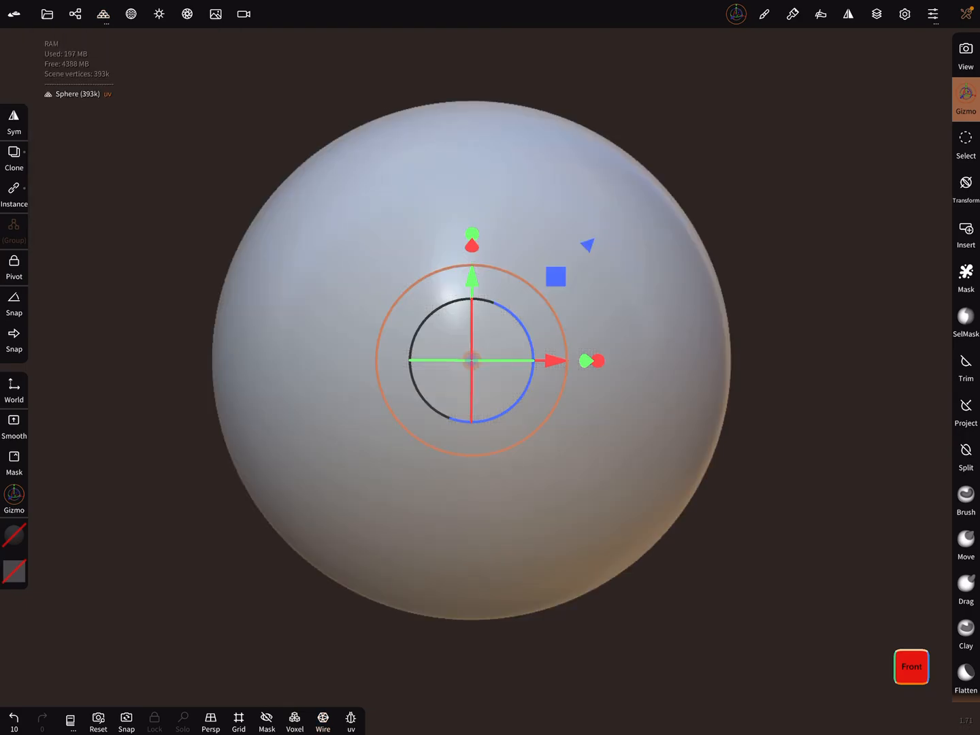
Step: Switch to the Paint tool from the tools menu
{"action": "left_click", "coordinate": [967, 99]}
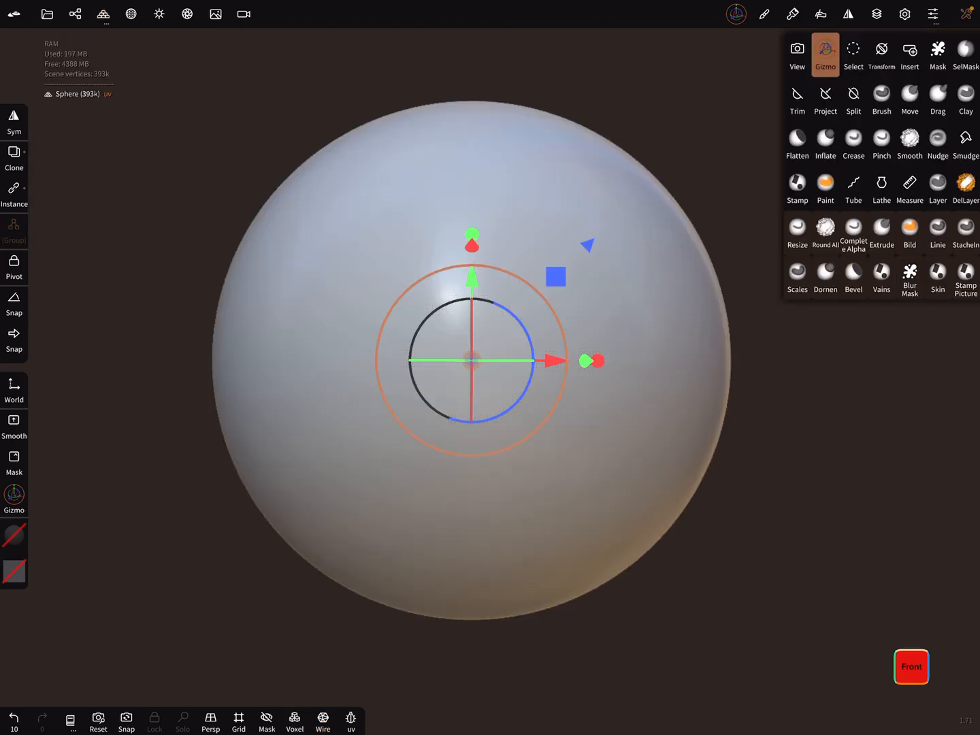
{"action": "left_click", "coordinate": [825, 188]}
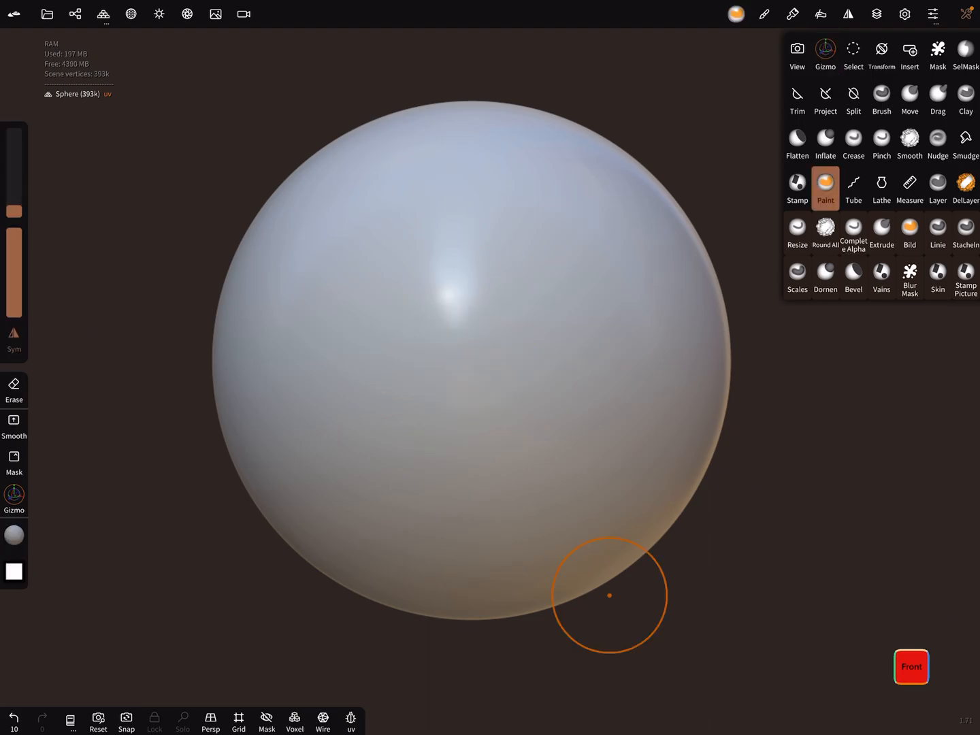
Step: Add a paint layer, choose red, paint two eyes and a smile, then duplicate the sphere
{"action": "left_click", "coordinate": [876, 13]}
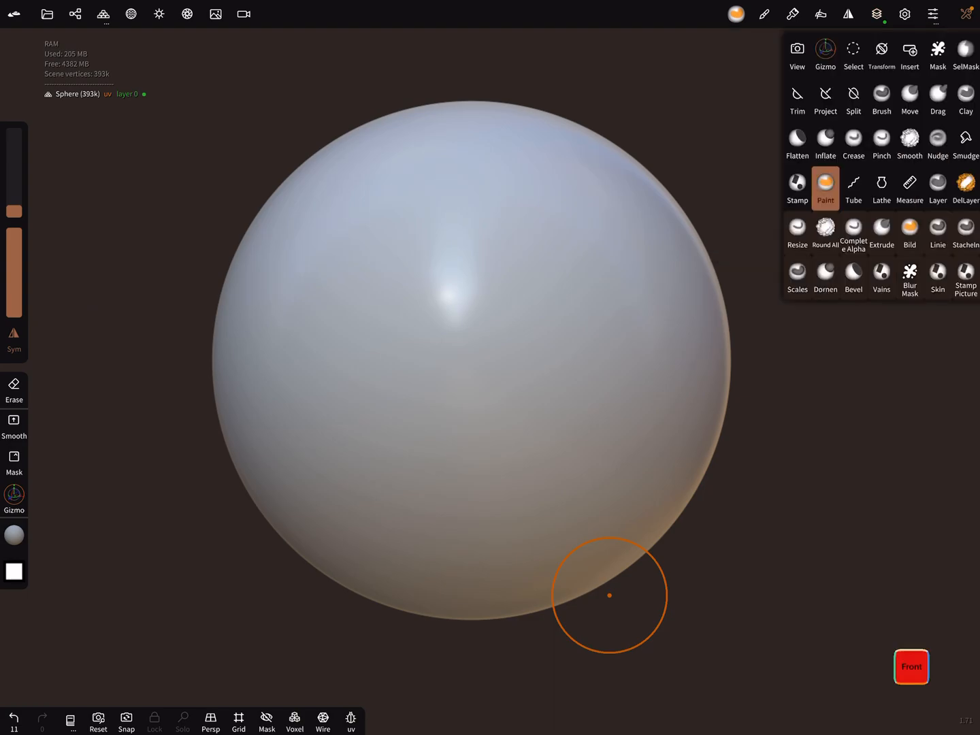
{"action": "left_click", "coordinate": [825, 187]}
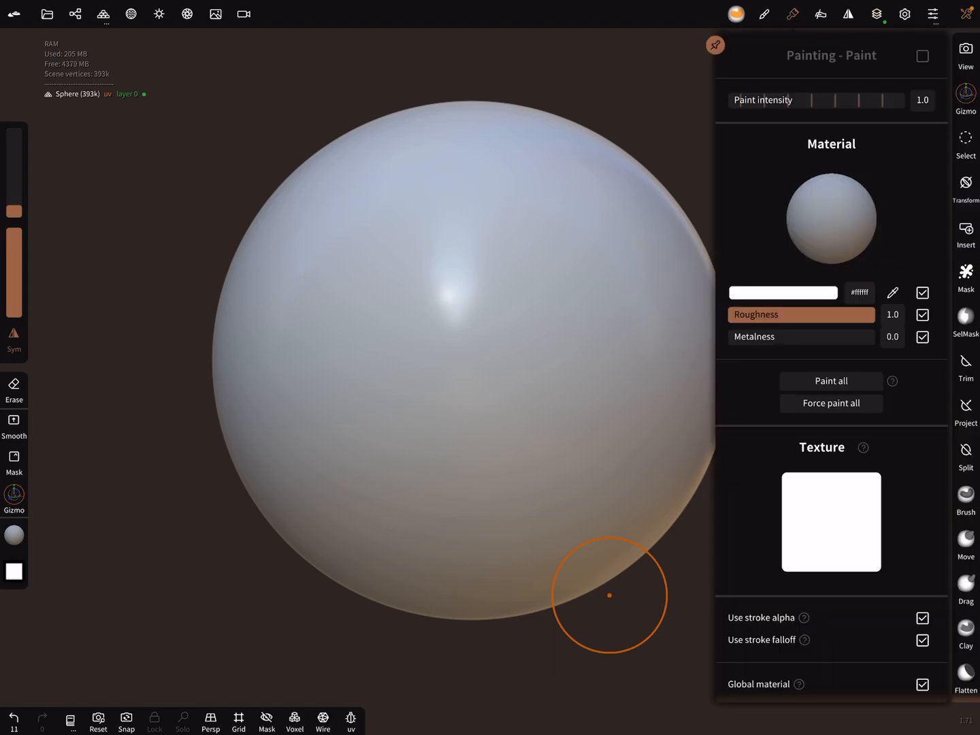
{"action": "left_click", "coordinate": [781, 293]}
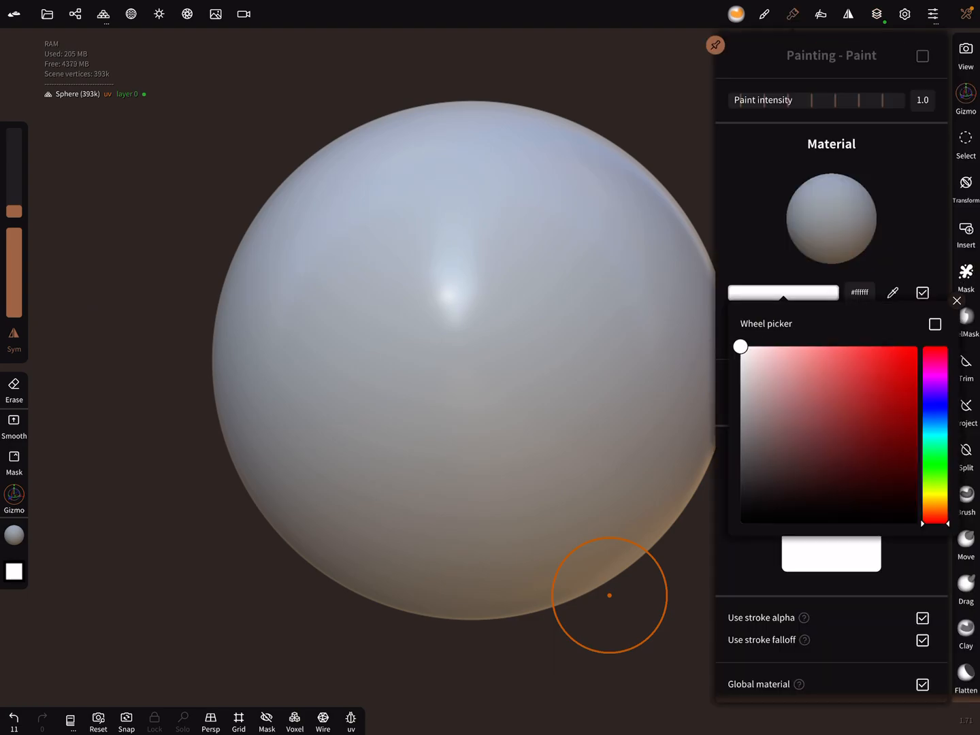
{"action": "left_click", "coordinate": [857, 357]}
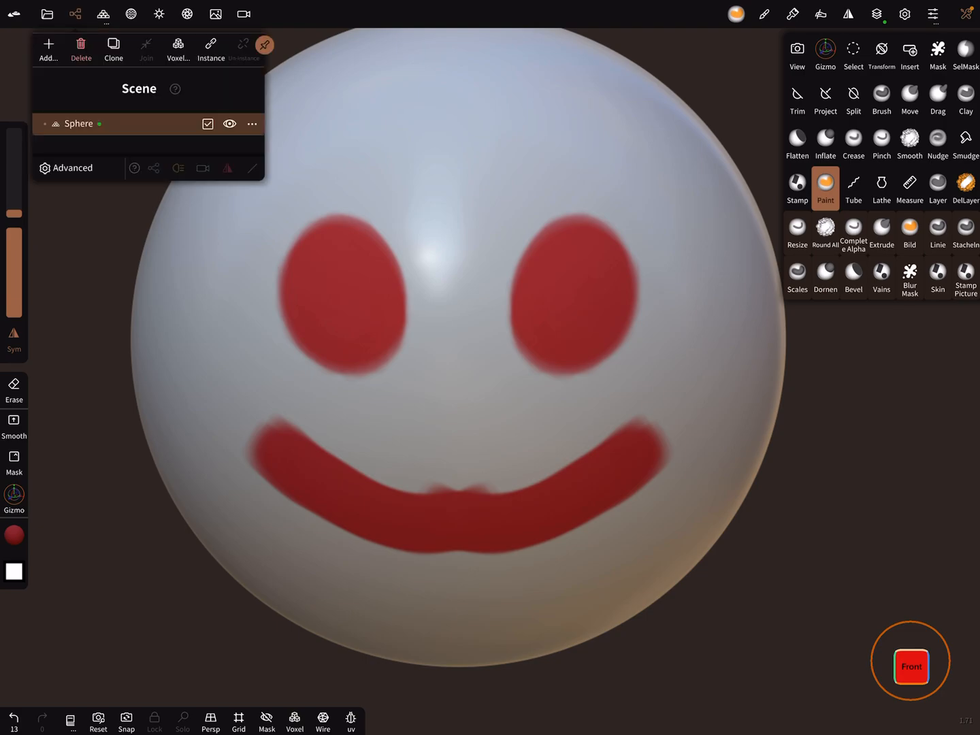
{"action": "left_click", "coordinate": [113, 49]}
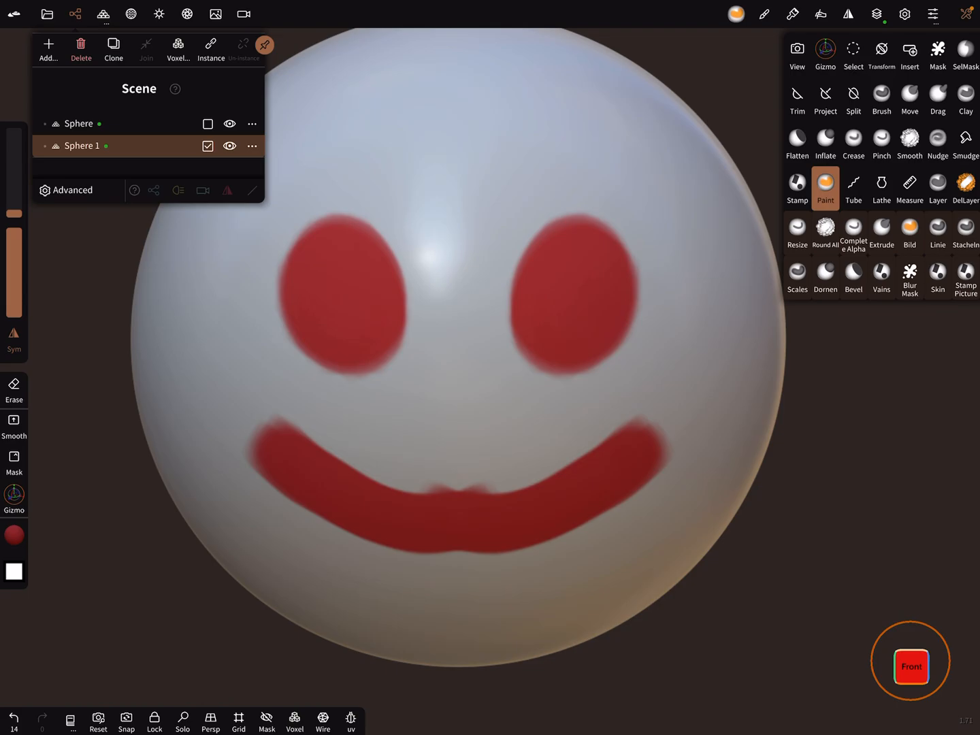
Step: Hide the original smiley sphere and prepare to paint the copy solid black (#000000)
{"action": "left_click", "coordinate": [937, 189]}
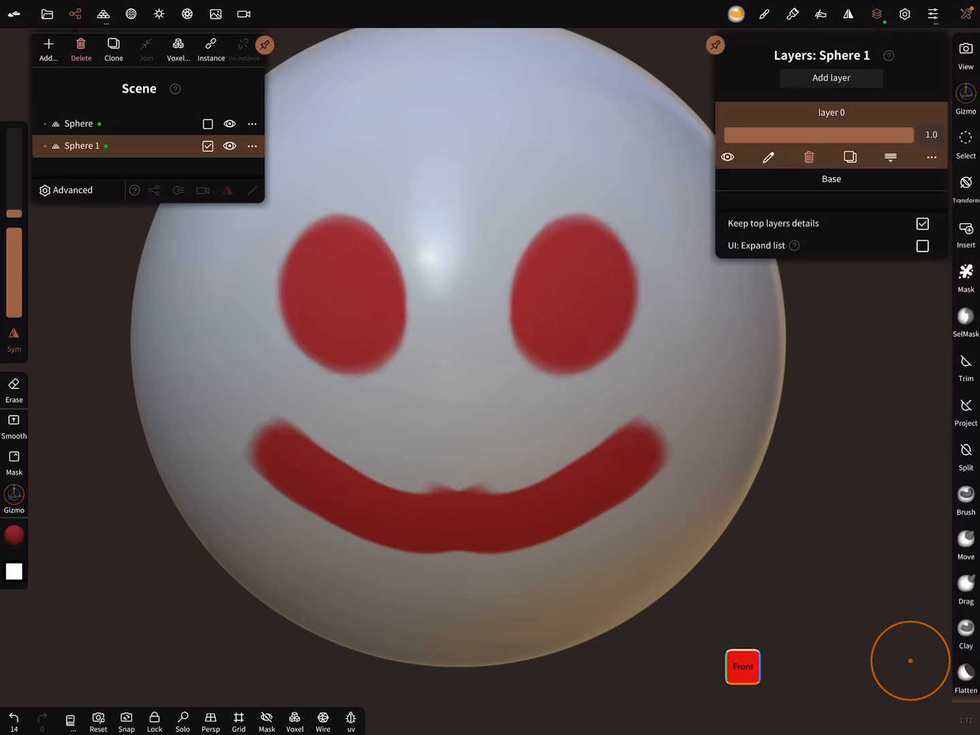
{"action": "left_click", "coordinate": [230, 124]}
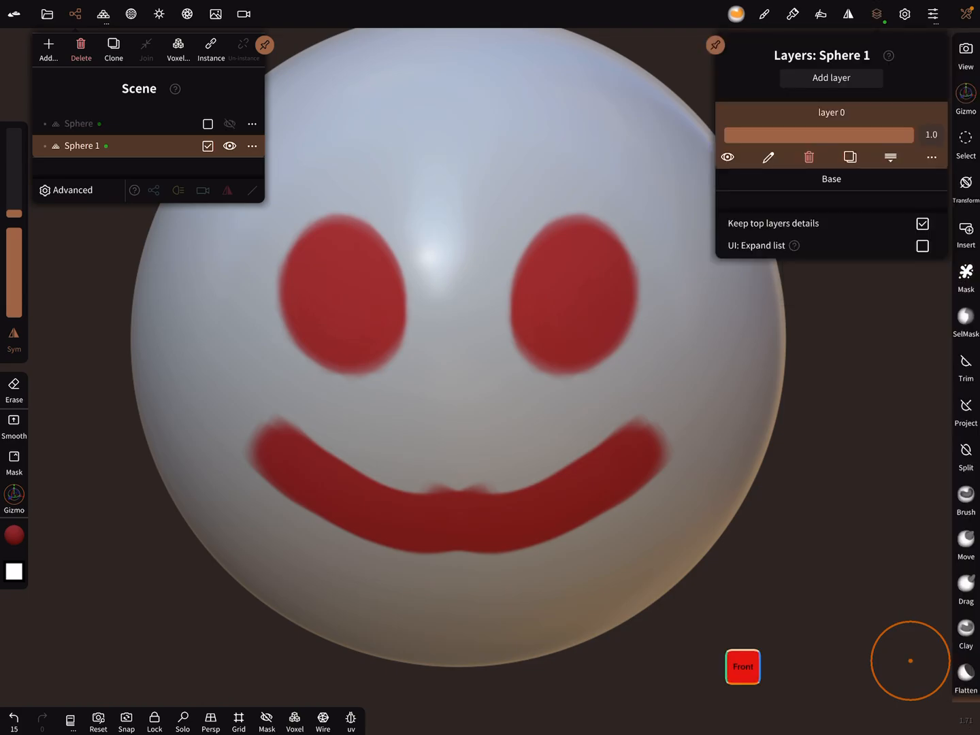
{"action": "left_click_drag", "start_coordinate": [905, 135], "coordinate": [745, 135]}
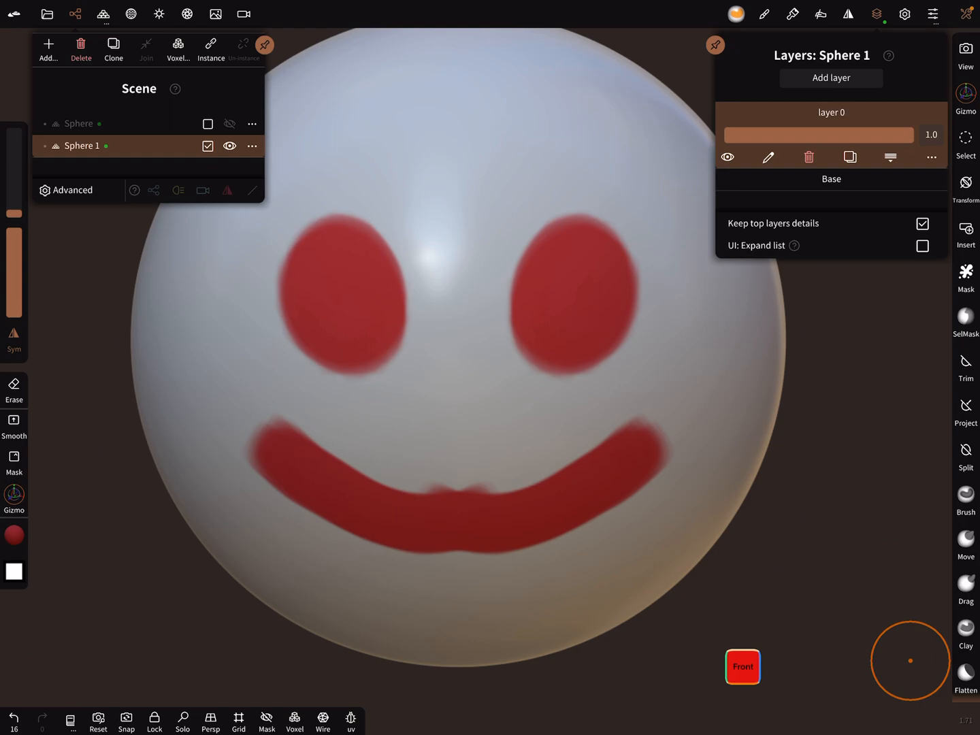
{"action": "left_click", "coordinate": [830, 78]}
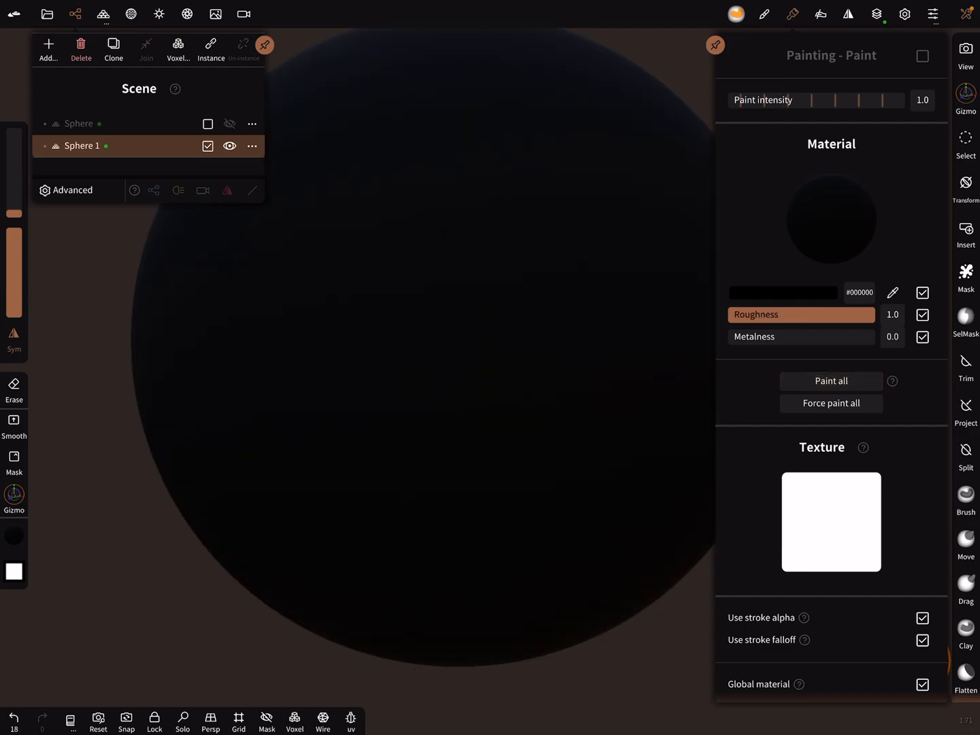
Step: Add a new layer on the copy, pick a new paint colour and bring up the tool palette
{"action": "left_click", "coordinate": [876, 14]}
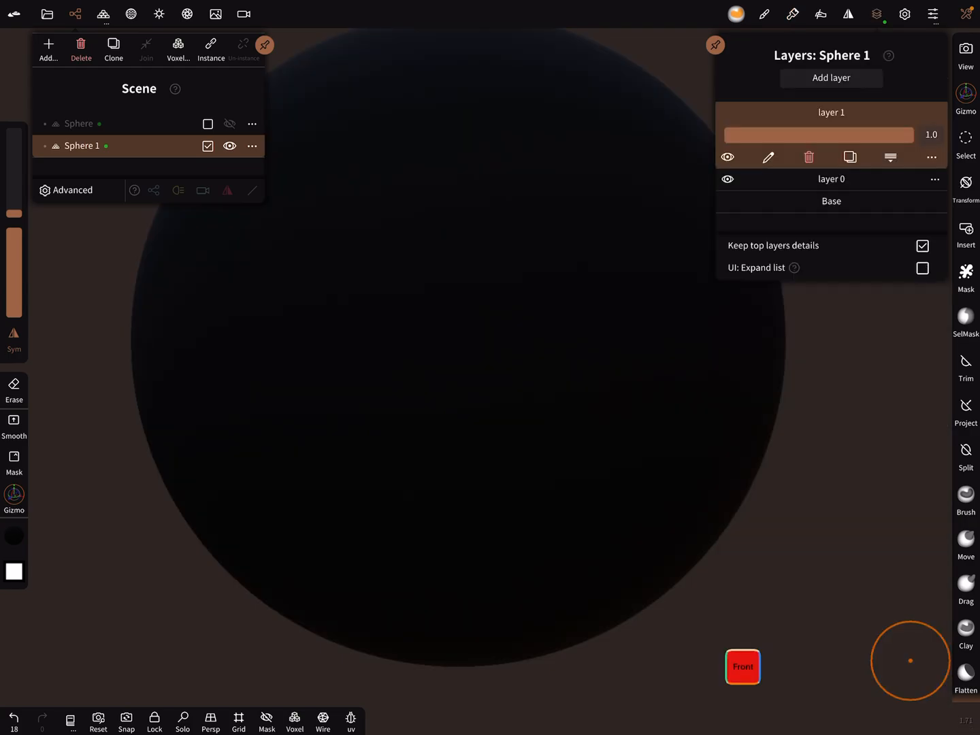
{"action": "left_click", "coordinate": [830, 77]}
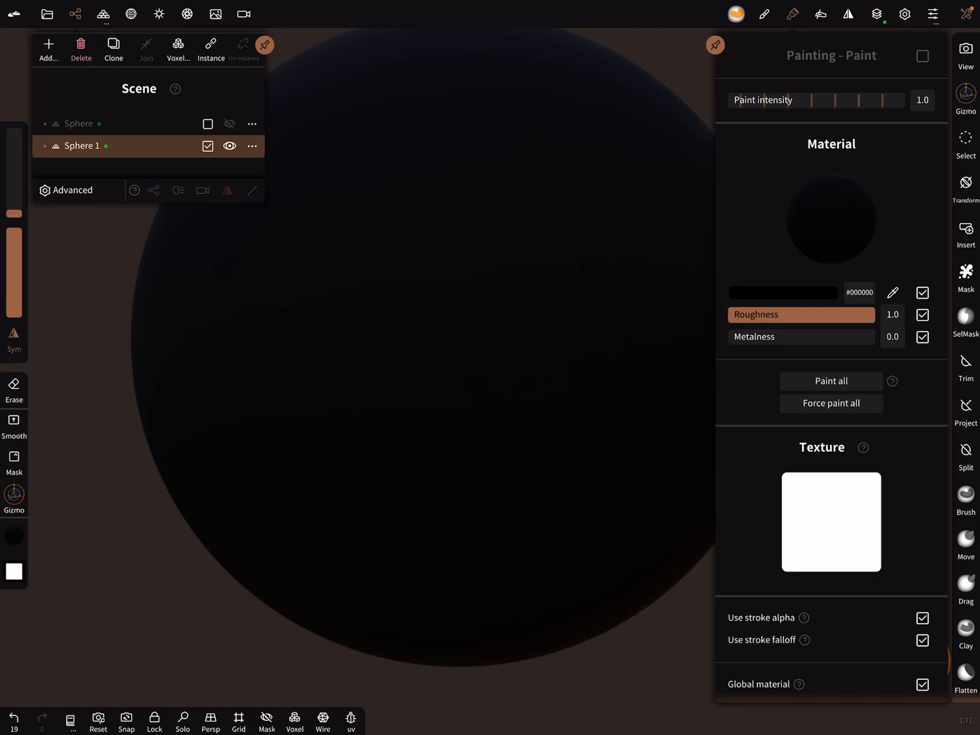
{"action": "left_click", "coordinate": [782, 291]}
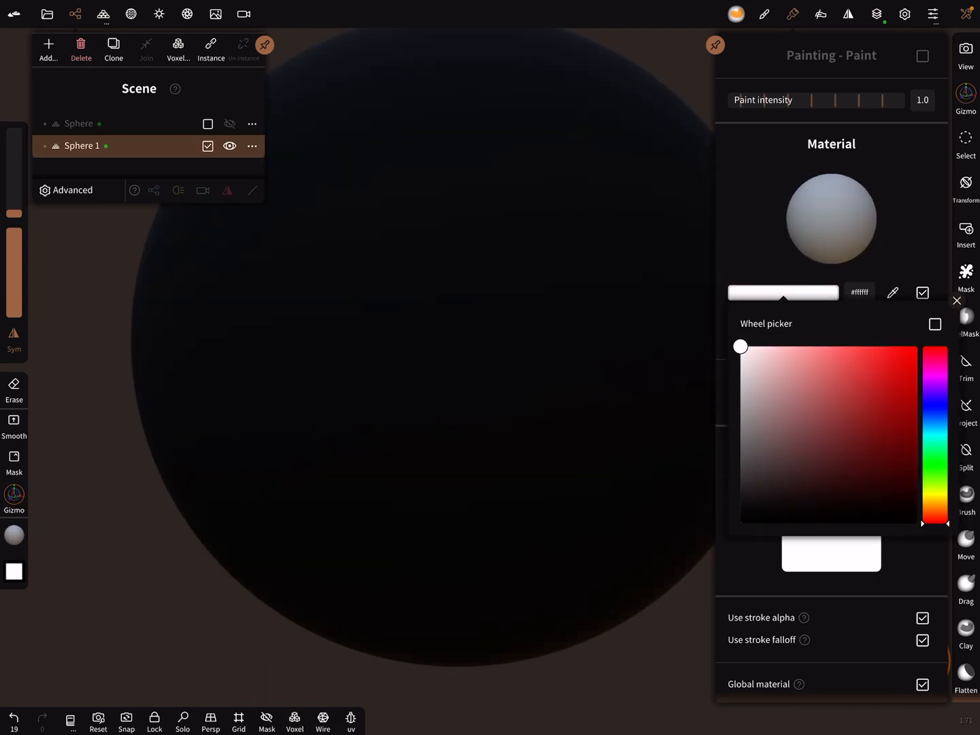
{"action": "left_click", "coordinate": [877, 14]}
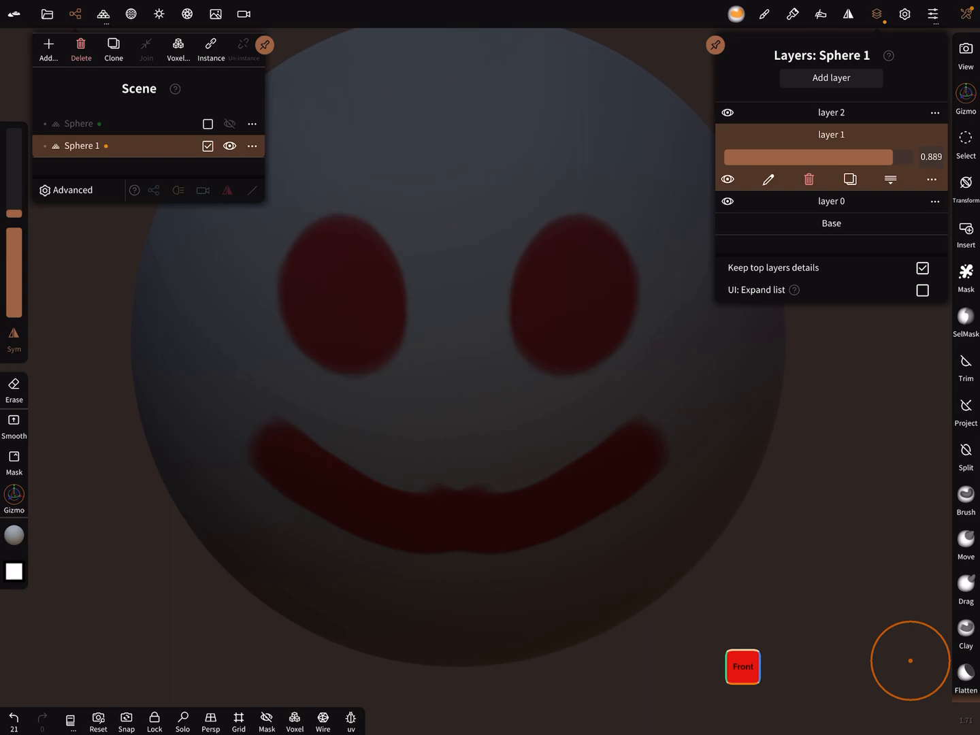
{"action": "left_click", "coordinate": [830, 111]}
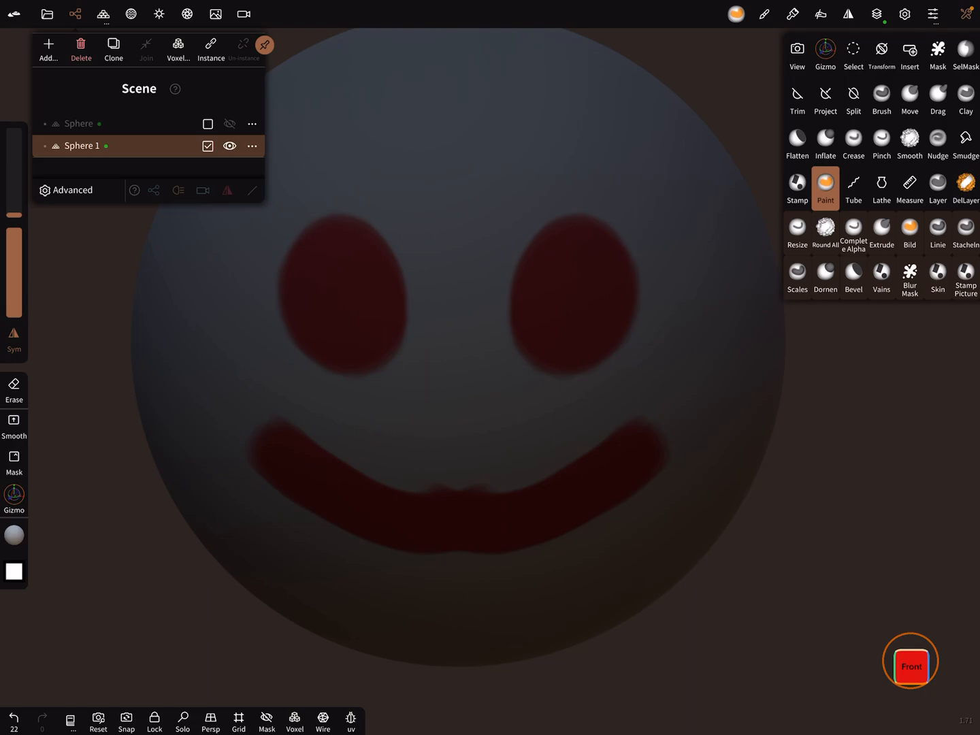
Step: Paint white rings around the eyes, outline the mouth, add eyelashes, then show the sphere's layers
{"action": "left_click_drag", "start_coordinate": [361, 221], "coordinate": [557, 220]}
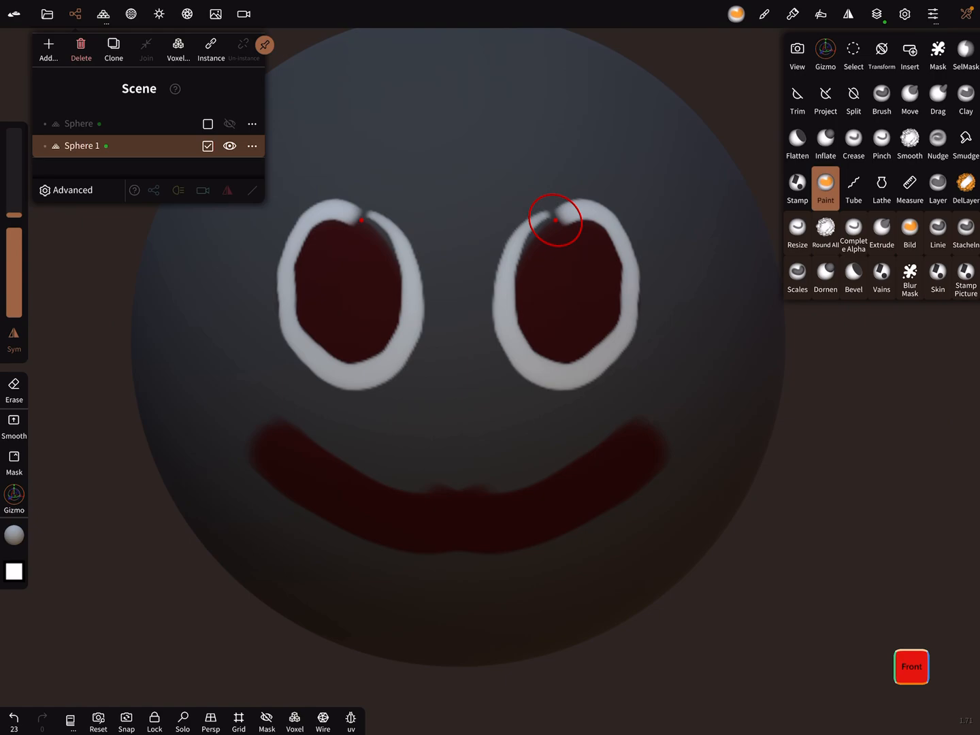
{"action": "left_click_drag", "start_coordinate": [556, 220], "coordinate": [354, 534]}
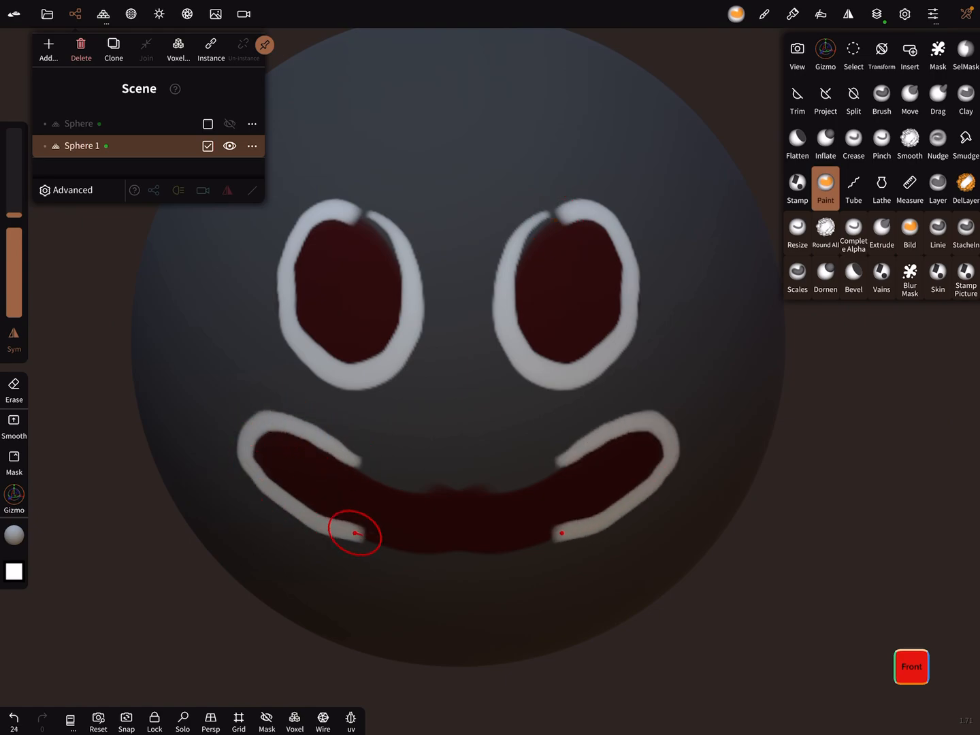
{"action": "left_click_drag", "start_coordinate": [354, 534], "coordinate": [502, 476]}
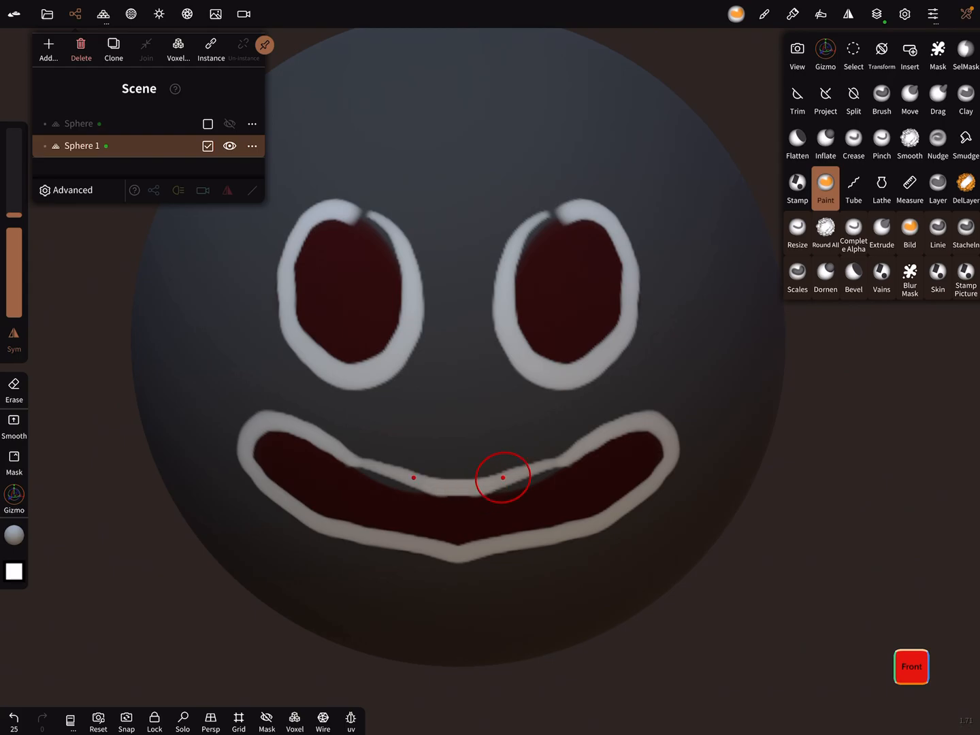
{"action": "left_click_drag", "start_coordinate": [502, 477], "coordinate": [560, 215]}
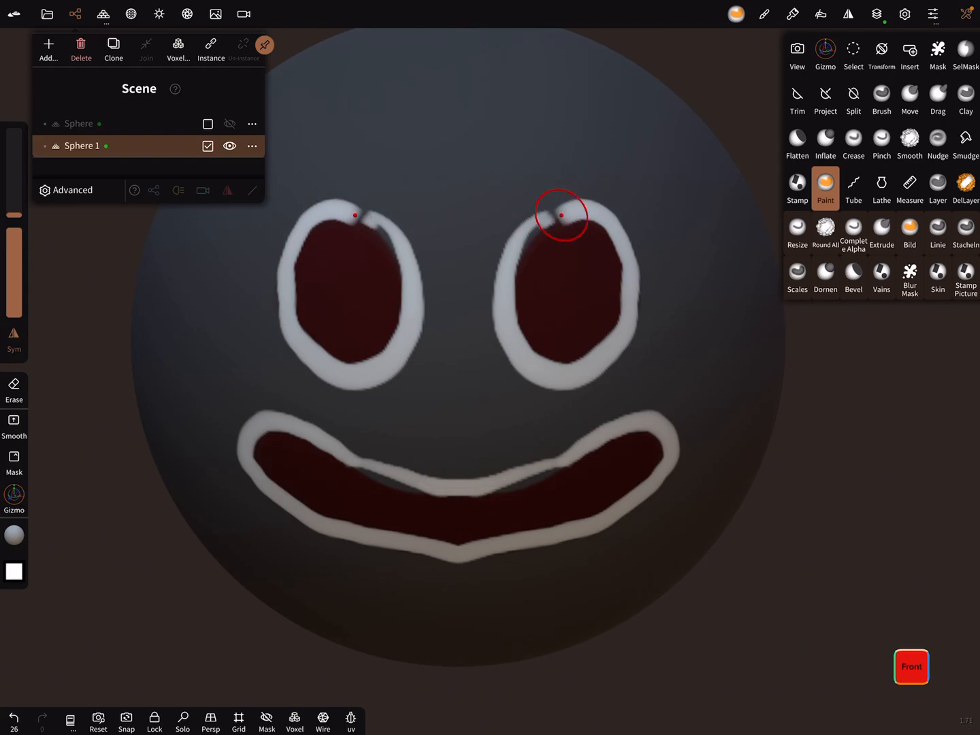
{"action": "left_click_drag", "start_coordinate": [561, 215], "coordinate": [532, 196]}
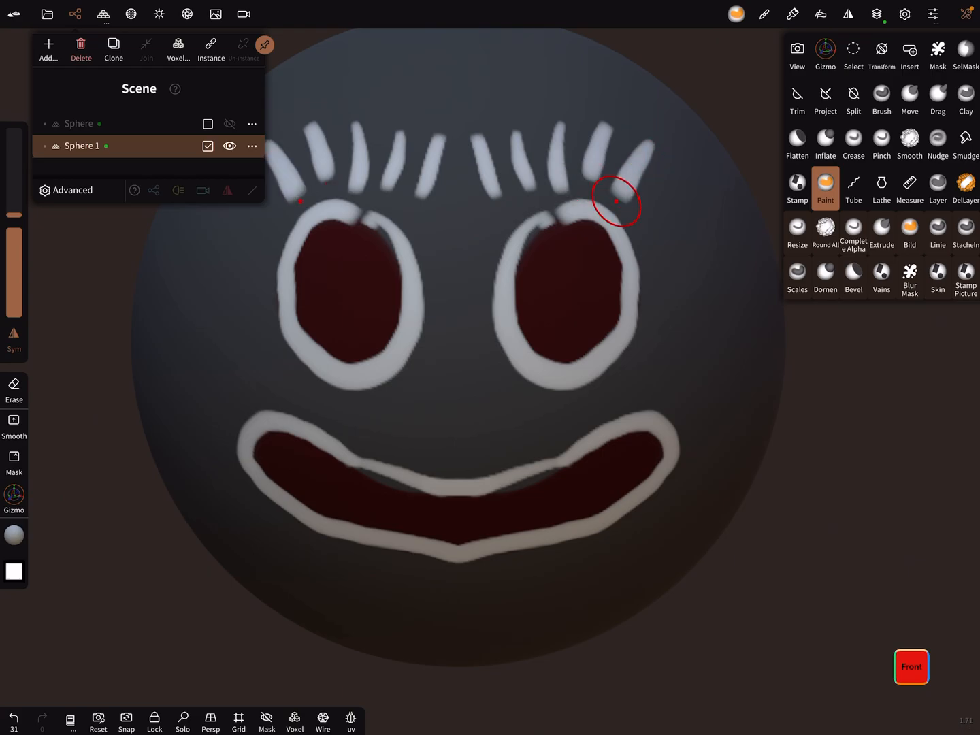
{"action": "left_click", "coordinate": [936, 189]}
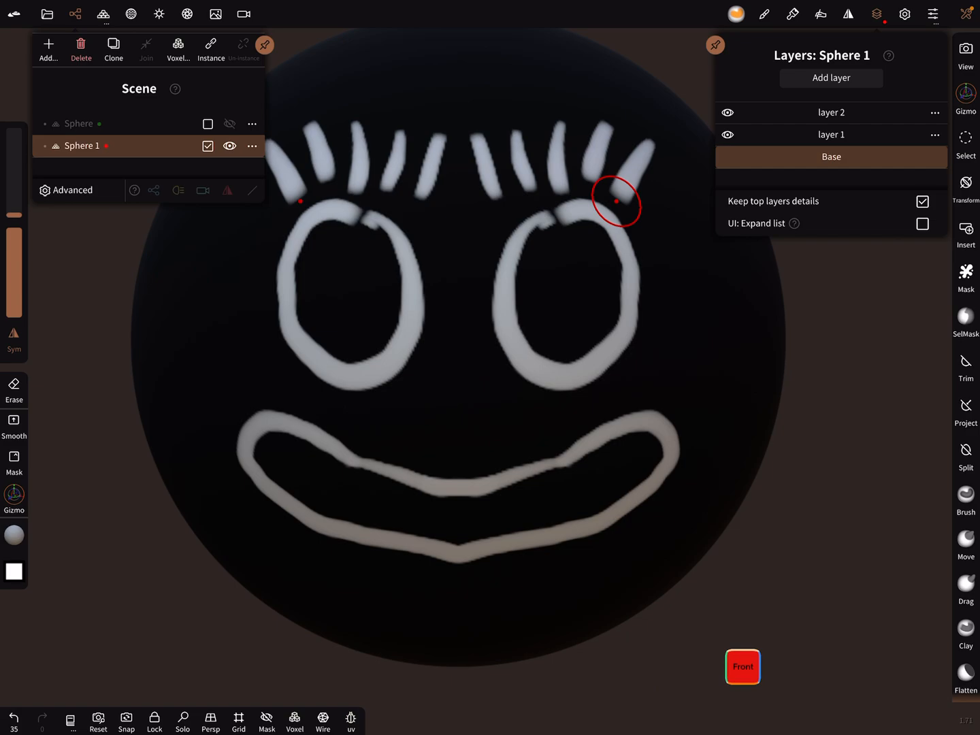
Step: Open the sphere's Material Color texture slot to start importing an image
{"action": "left_click", "coordinate": [130, 14]}
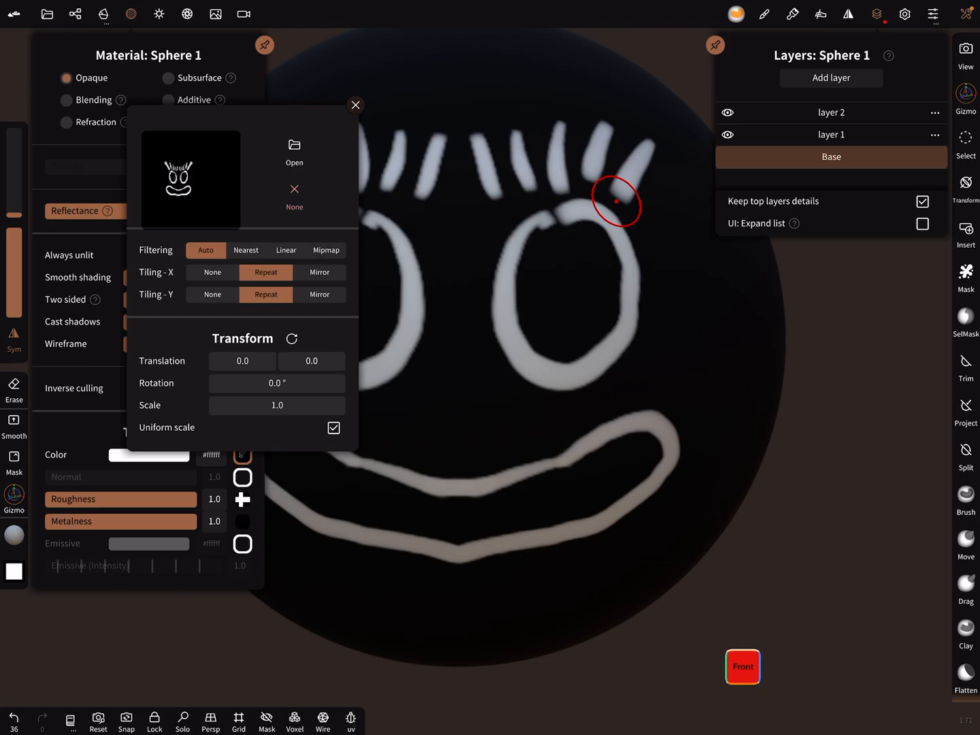
{"action": "left_click", "coordinate": [354, 106]}
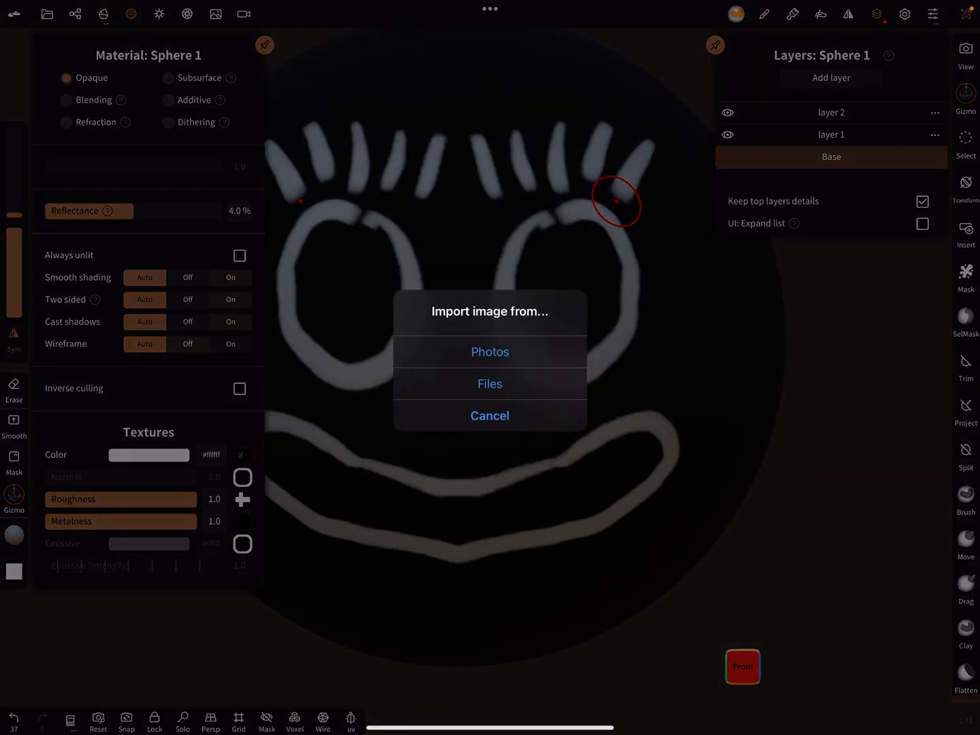
Step: Import the texture image from the textures folder in Files
{"action": "left_click", "coordinate": [490, 384]}
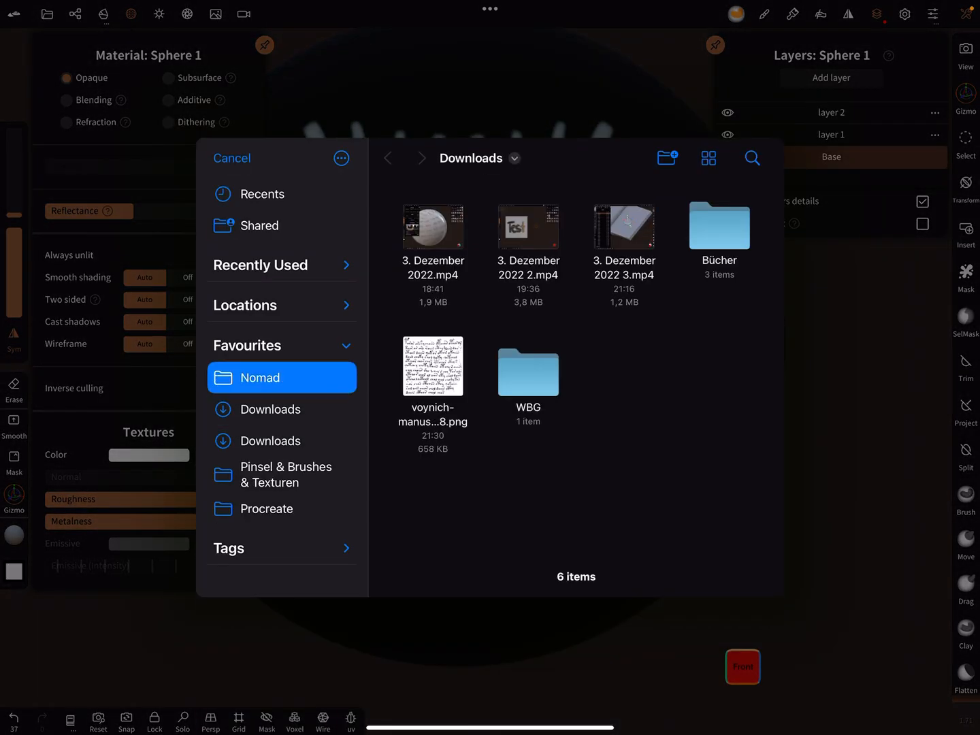
{"action": "left_click", "coordinate": [281, 378]}
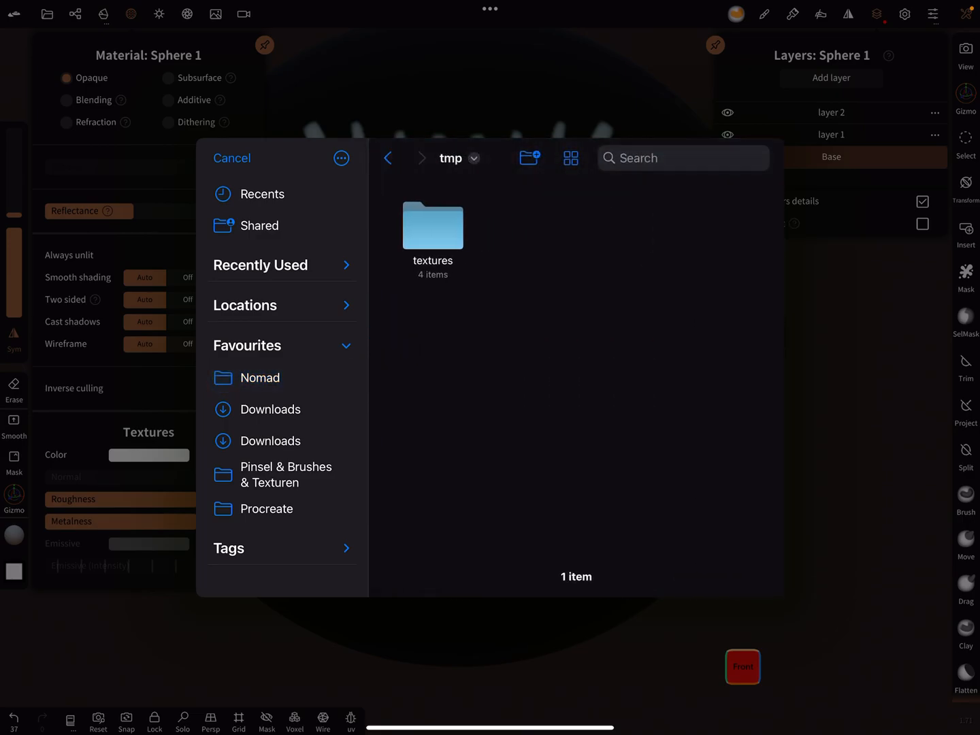
{"action": "double_click", "coordinate": [432, 226]}
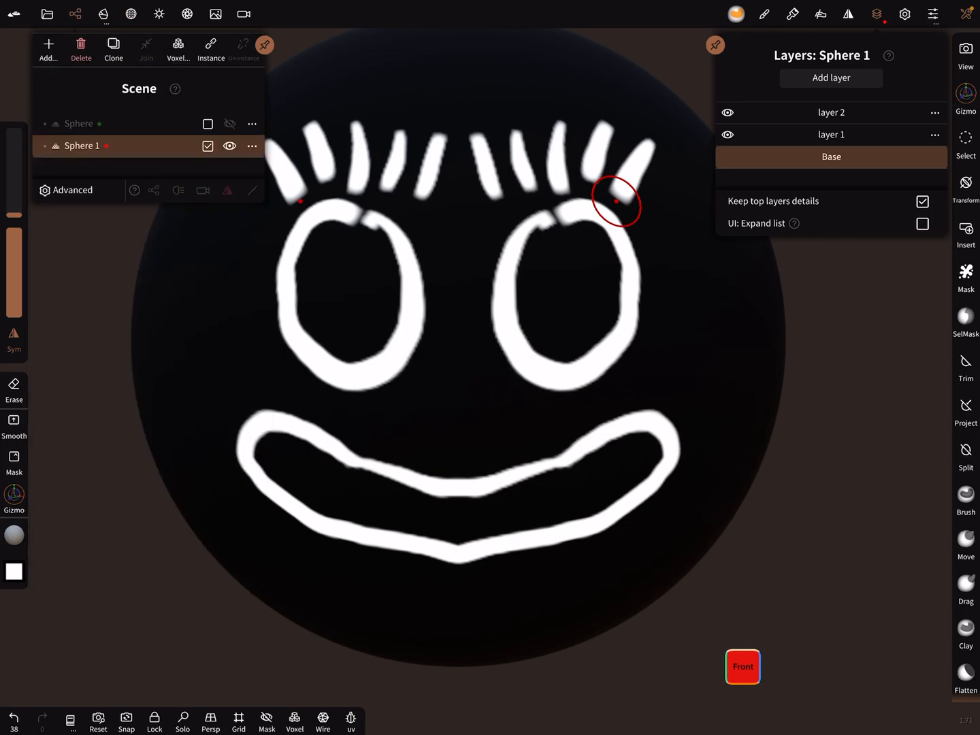
Step: Select the original red-painted Sphere and load the white-line face texture into its Emissive slot
{"action": "left_click", "coordinate": [229, 145]}
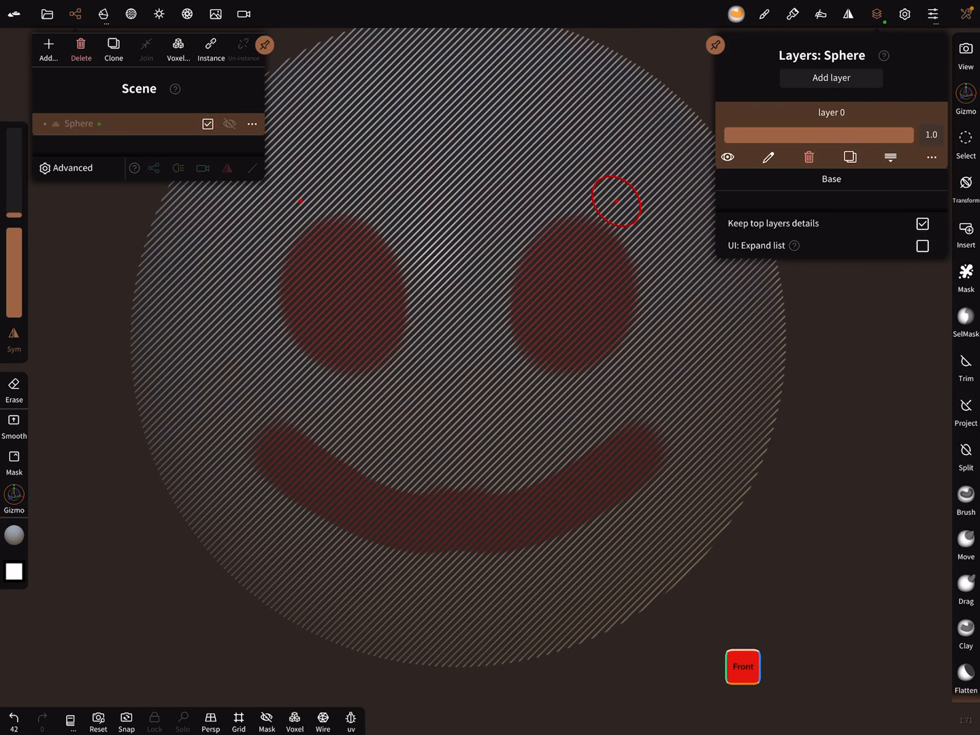
{"action": "left_click", "coordinate": [228, 124]}
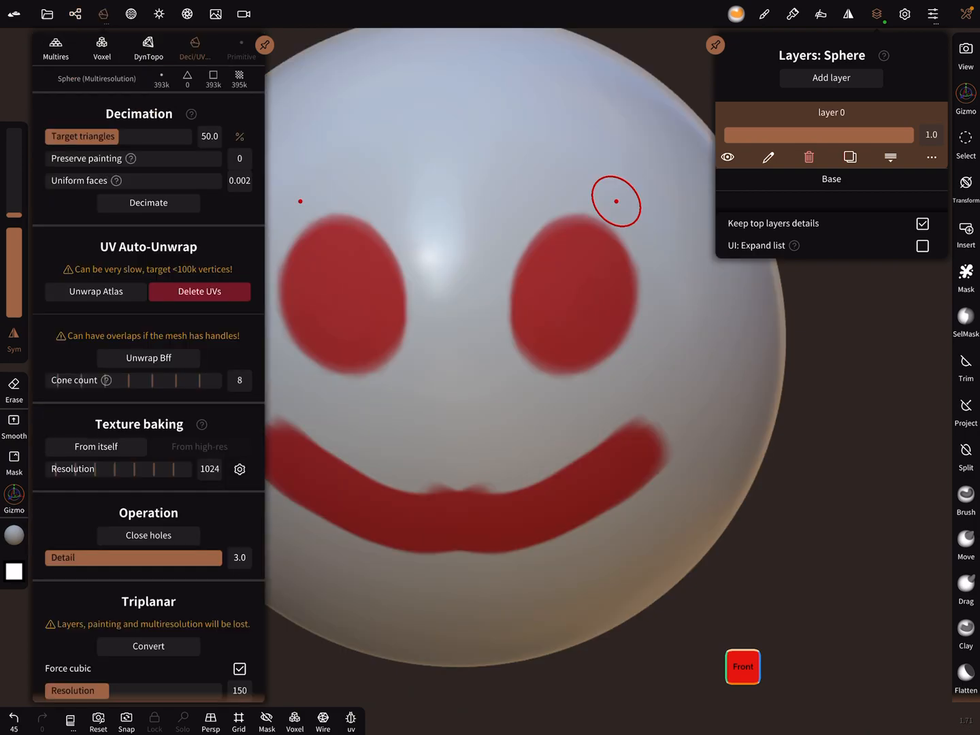
{"action": "left_click", "coordinate": [131, 13]}
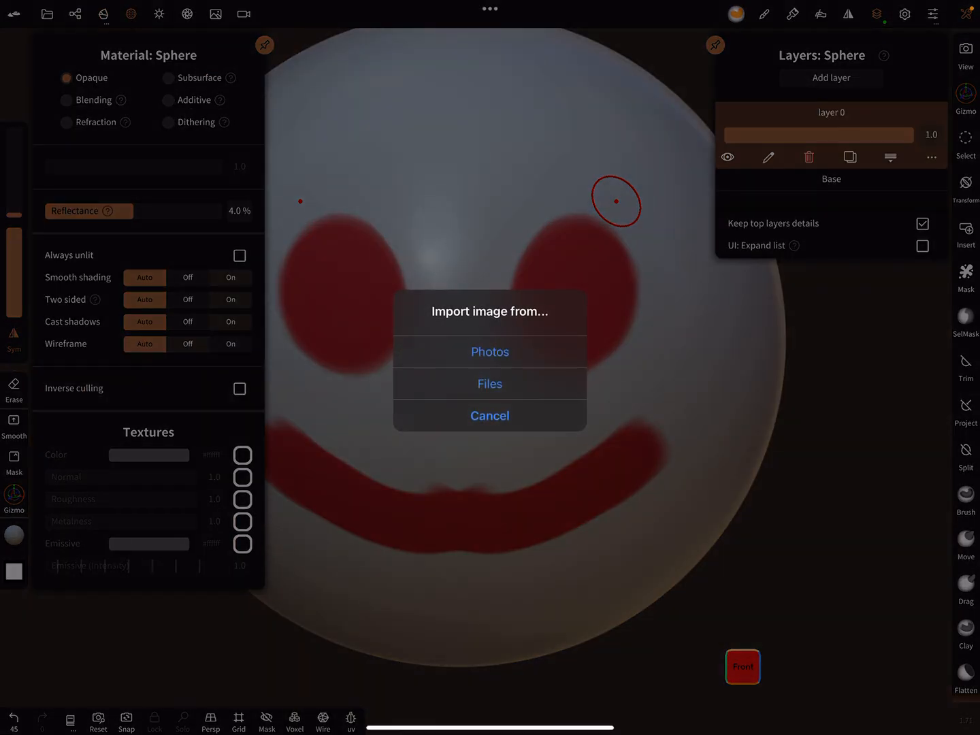
{"action": "left_click", "coordinate": [490, 384]}
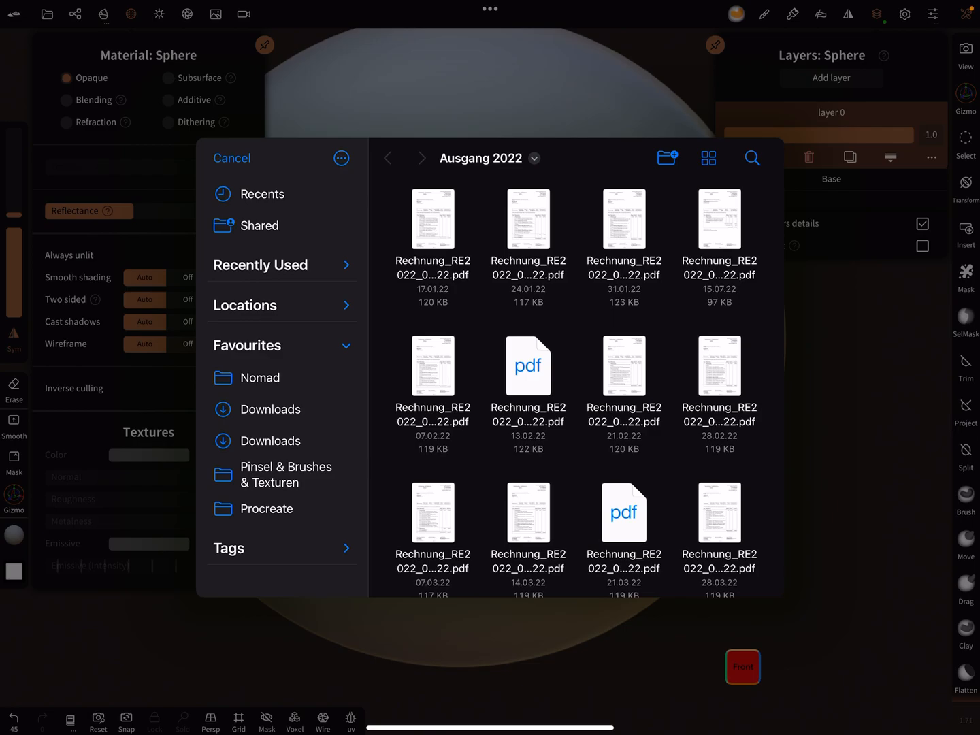
{"action": "left_click", "coordinate": [280, 377]}
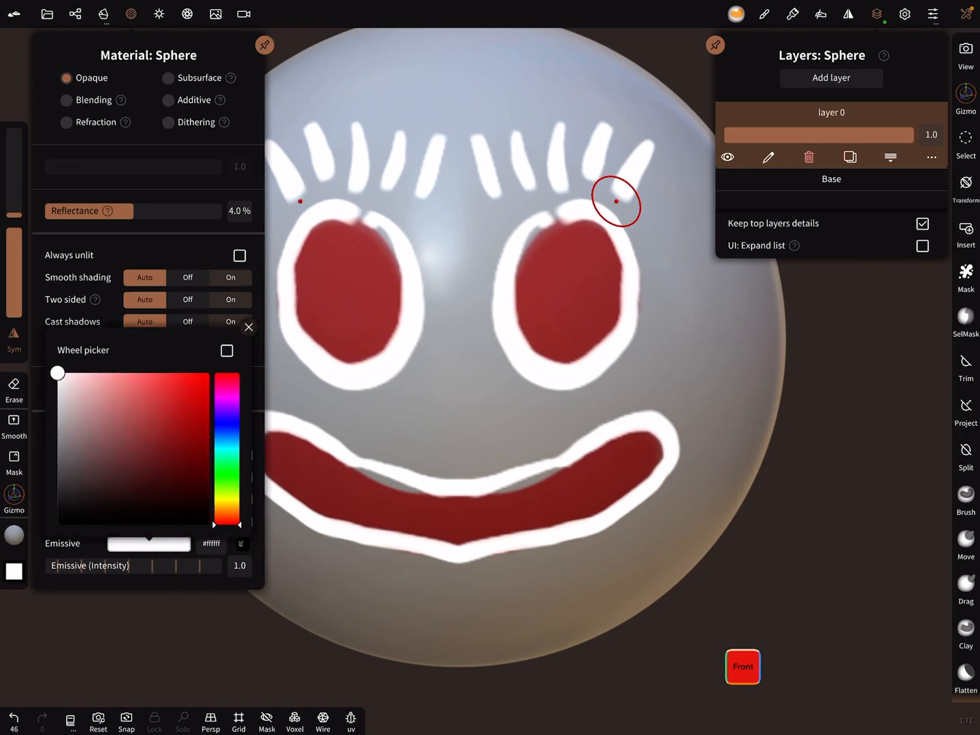
Step: Set the emissive colour to bright green #34b445 at intensity 1.62, then show the lighting settings
{"action": "left_click", "coordinate": [226, 474]}
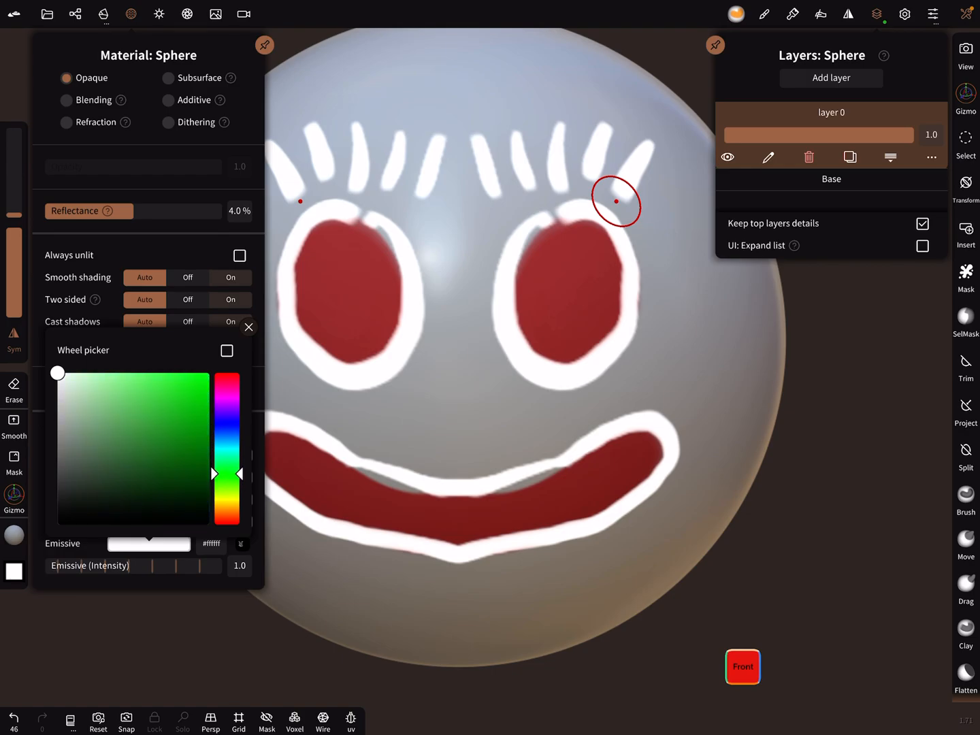
{"action": "left_click", "coordinate": [166, 446]}
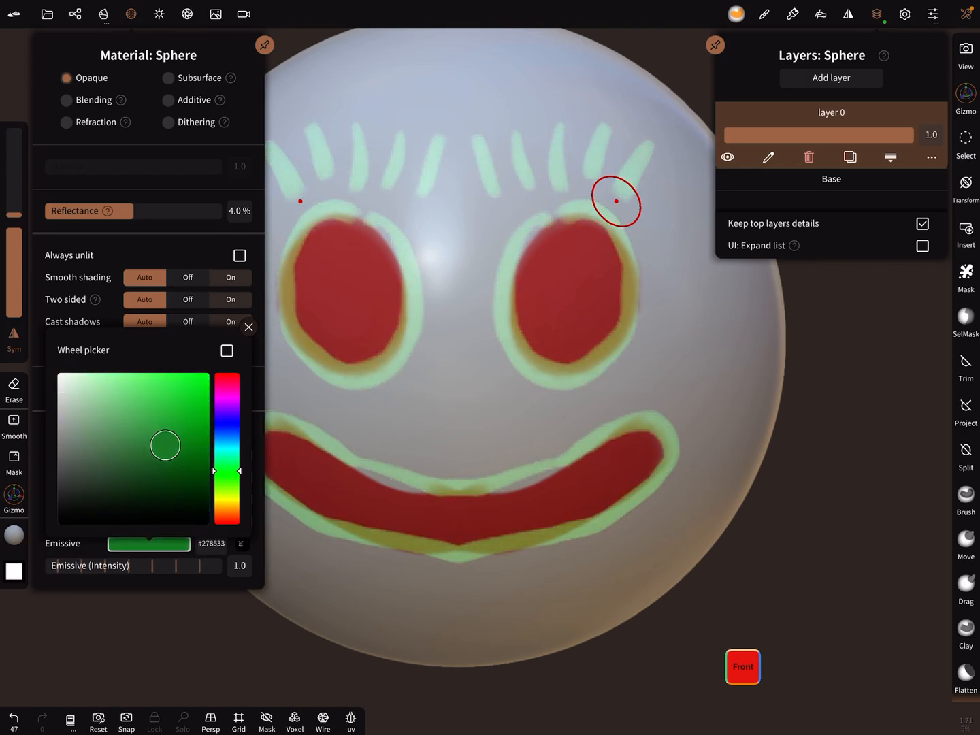
{"action": "left_click_drag", "start_coordinate": [166, 445], "coordinate": [166, 417]}
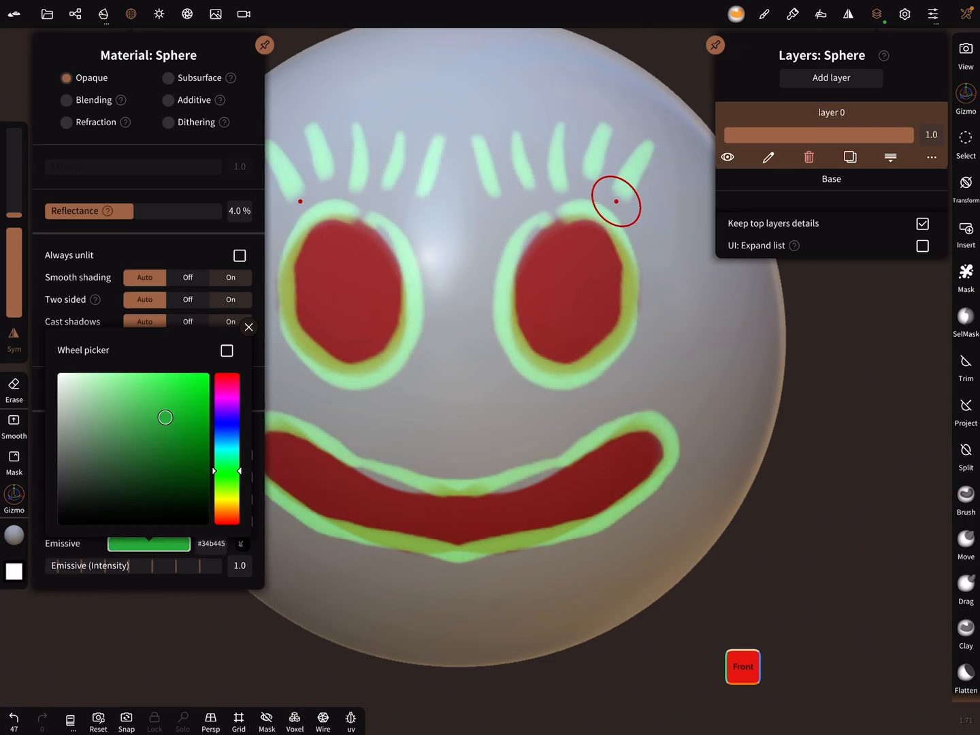
{"action": "left_click", "coordinate": [248, 326]}
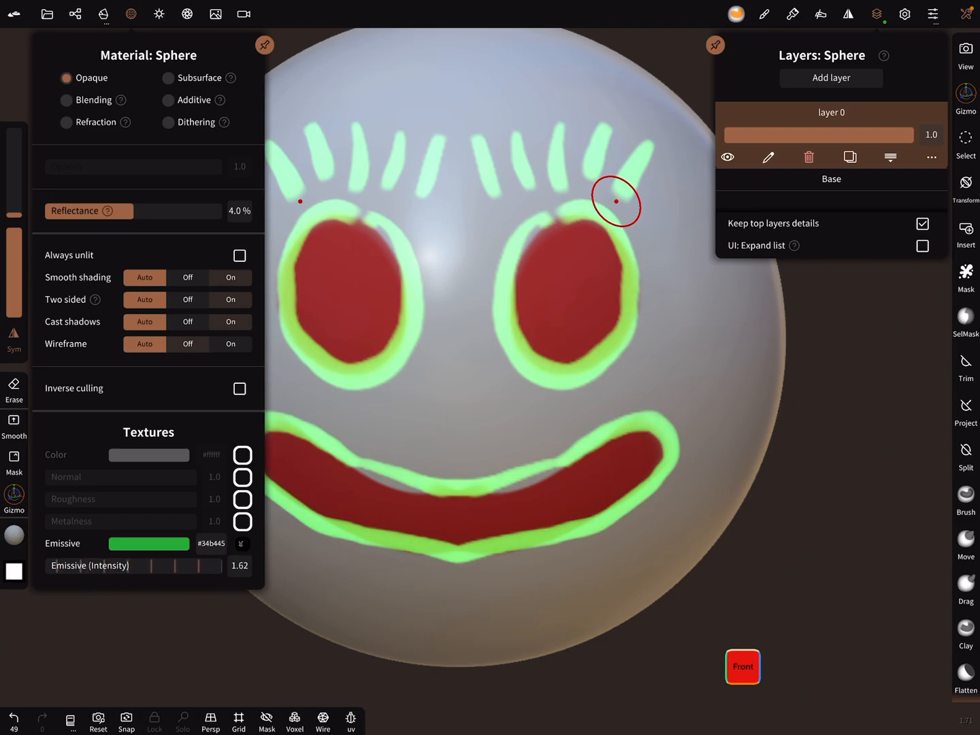
{"action": "left_click", "coordinate": [158, 13]}
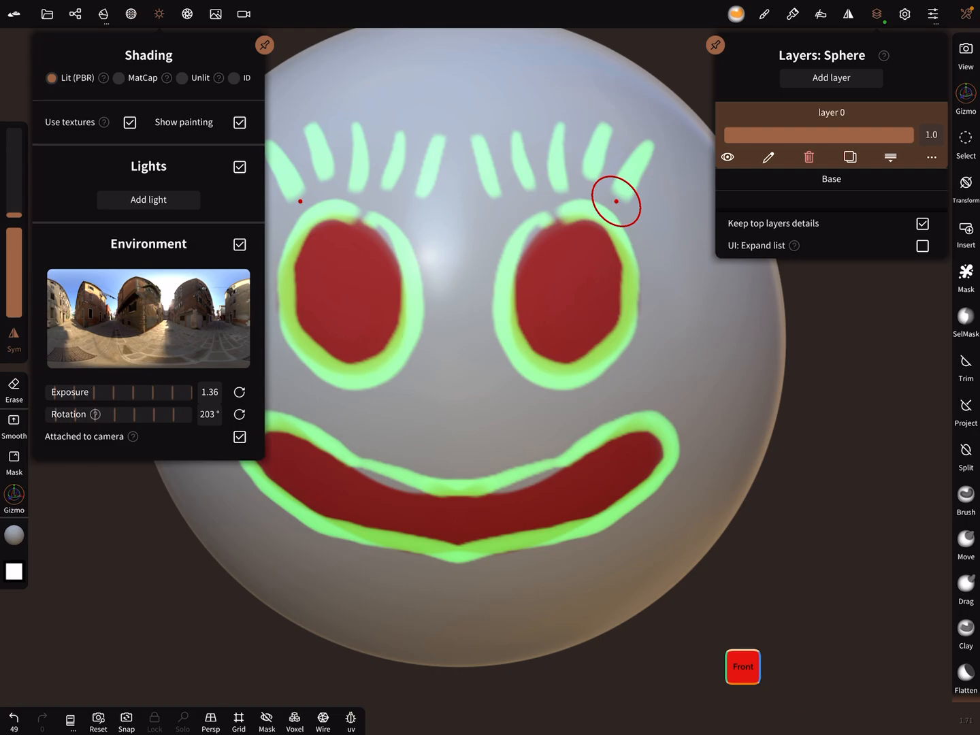
Step: Try bloom post-processing on the green-glowing face, inspect it, then turn post-processing off again
{"action": "left_click", "coordinate": [187, 14]}
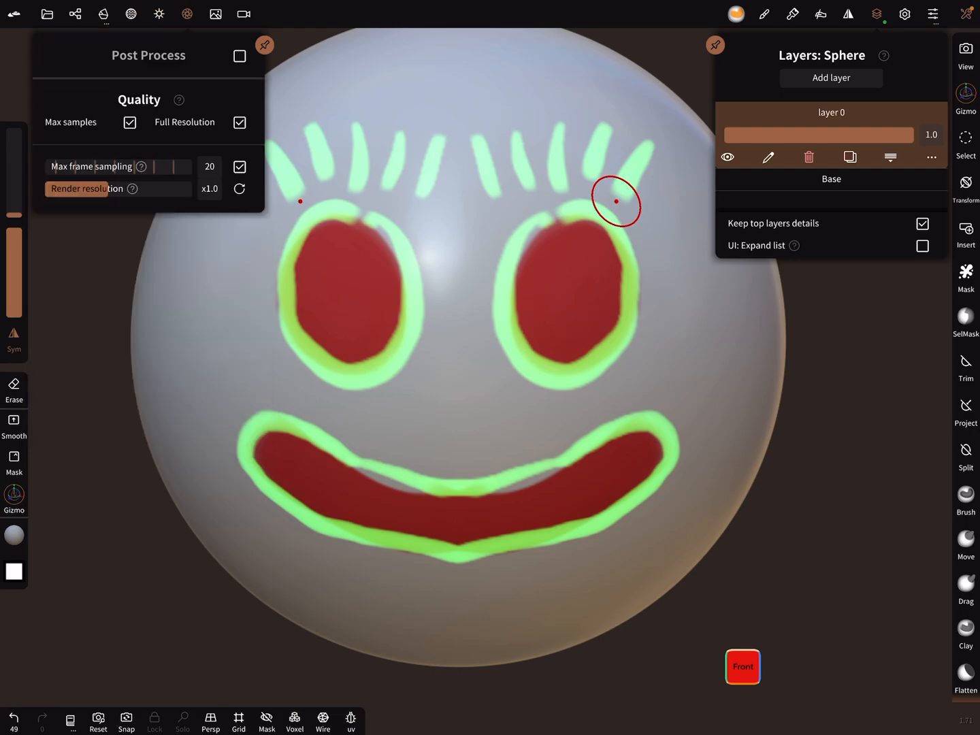
{"action": "left_click", "coordinate": [239, 55]}
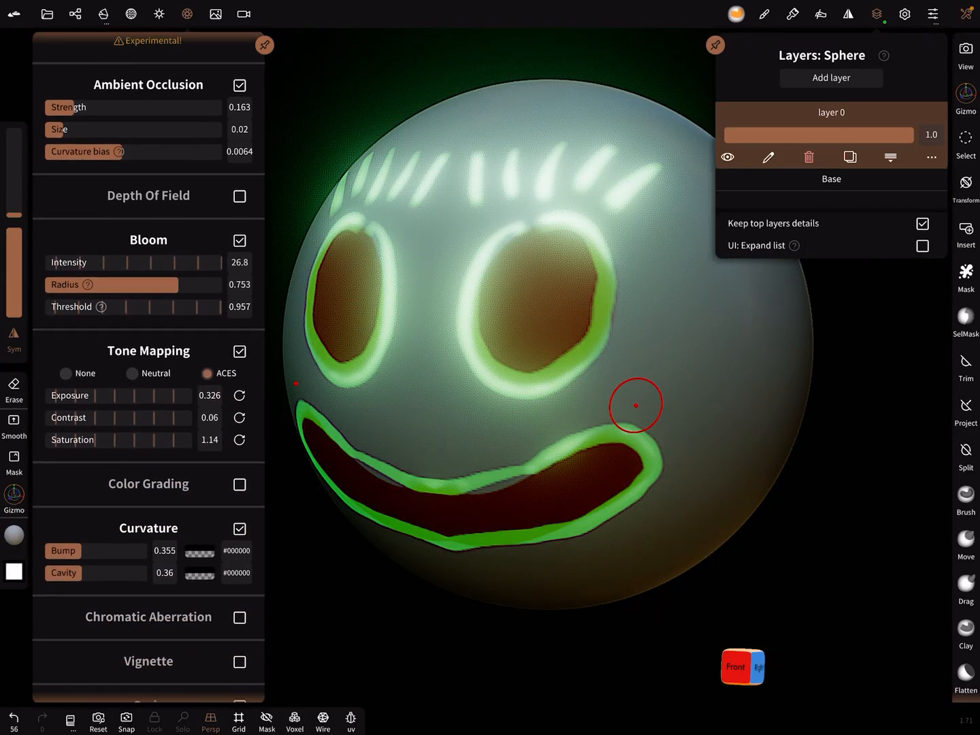
{"action": "scroll", "scroll_direction": "down", "scroll_amount": 3}
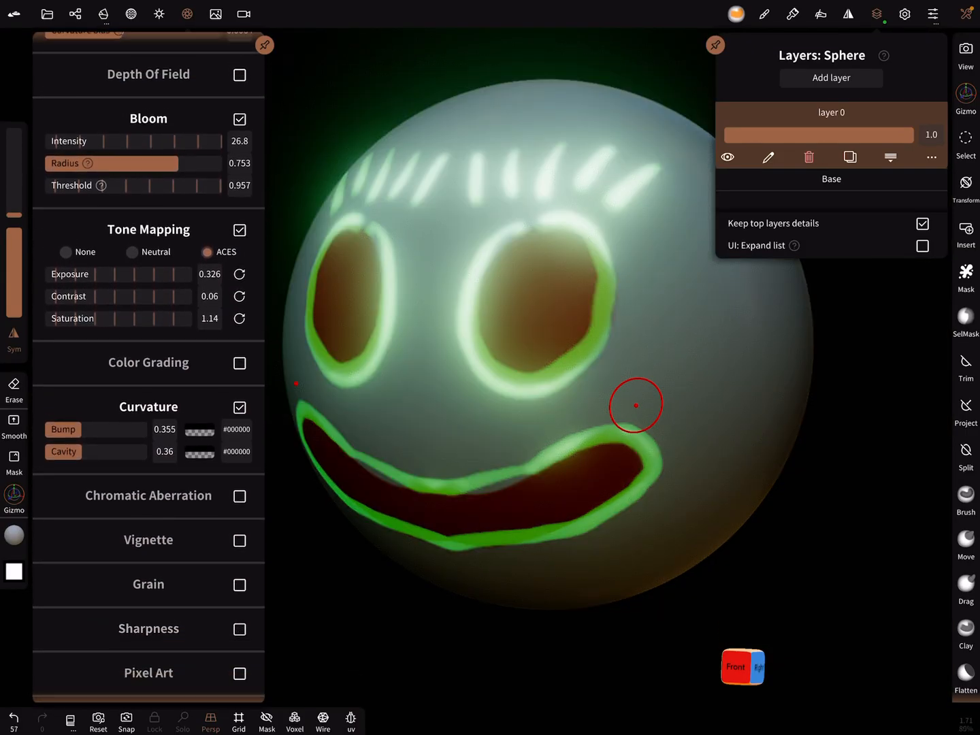
{"action": "scroll", "scroll_direction": "down", "scroll_amount": 3}
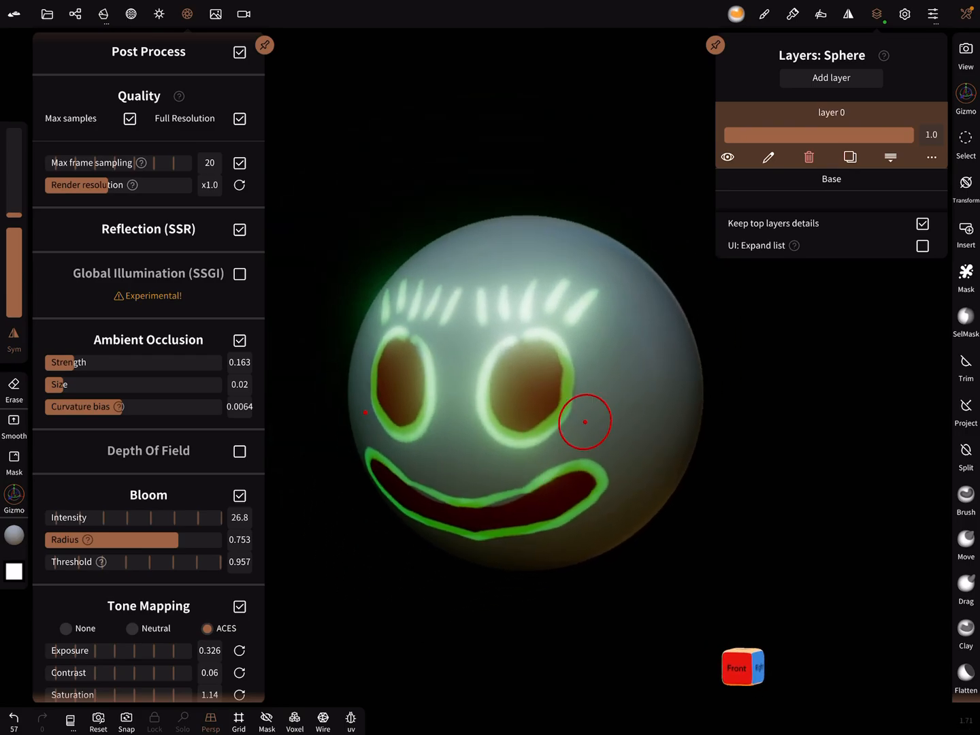
{"action": "left_click", "coordinate": [240, 55]}
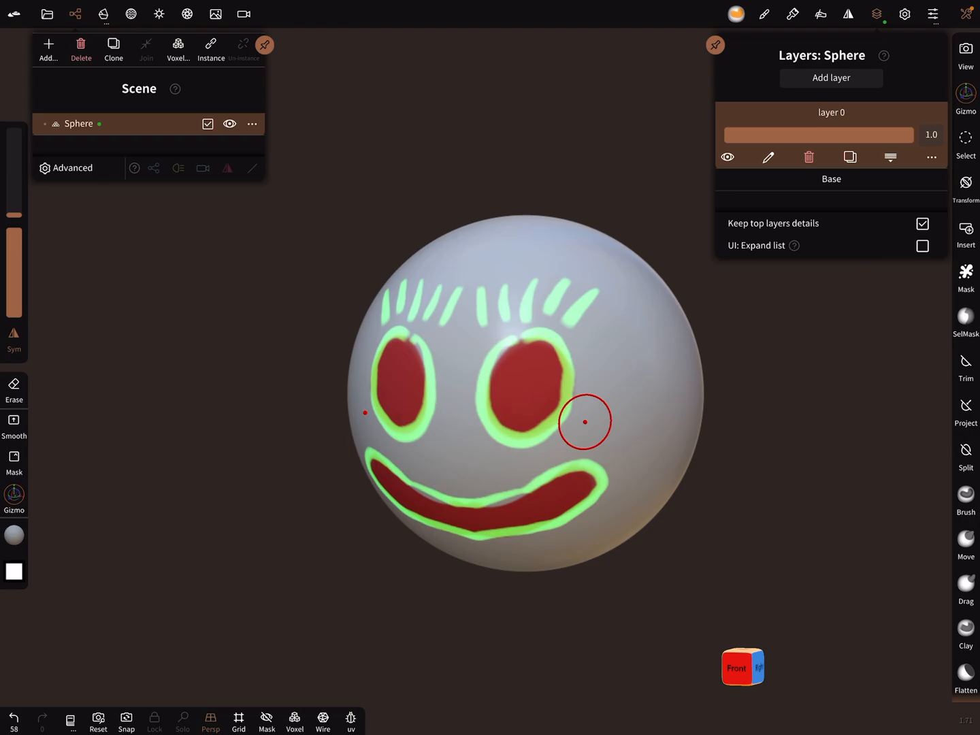
Step: Leave the sphere in Nomad Sculpt and land on Procreate's project gallery
{"action": "left_click", "coordinate": [196, 46]}
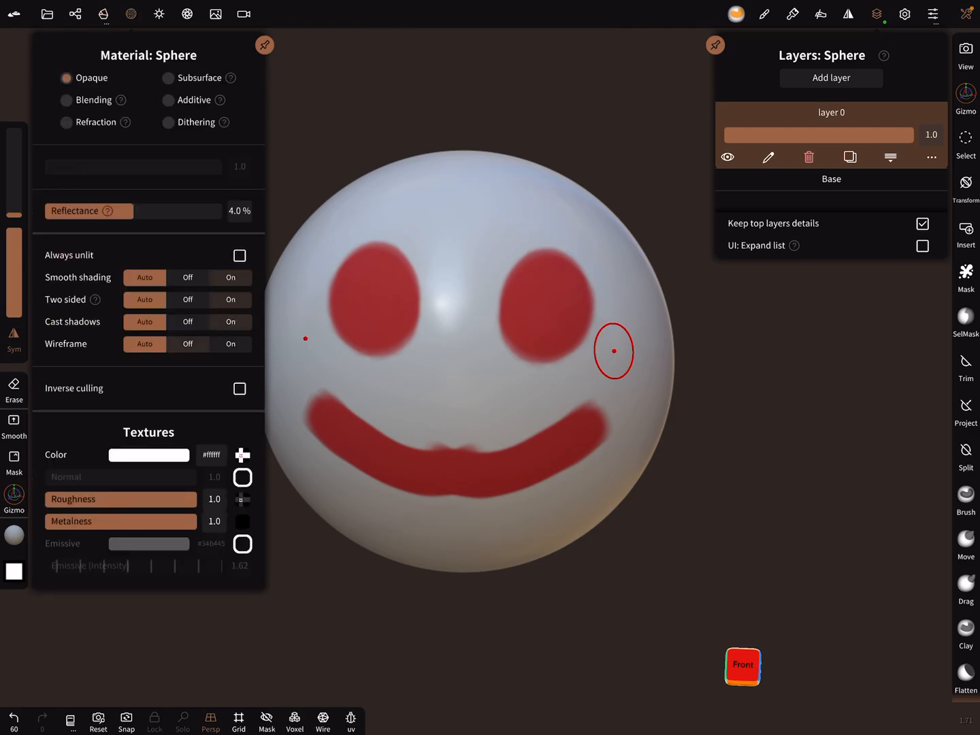
{"action": "left_click", "coordinate": [242, 476]}
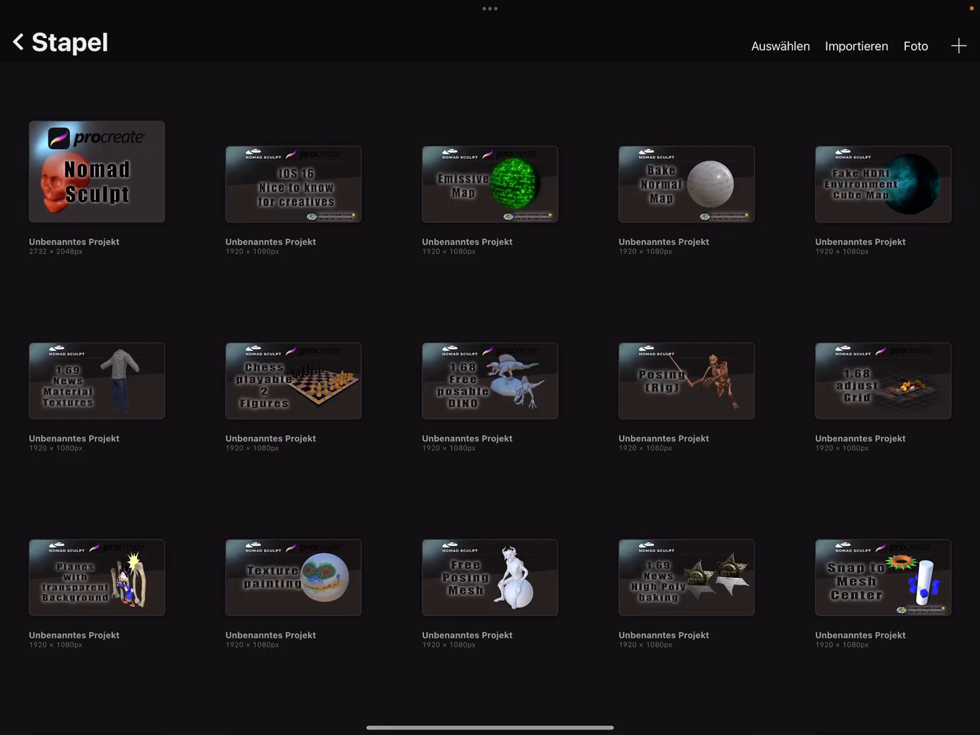
Step: Import Sphere_color_nombake3.png from Favoriten > Nomad > tmp > textures as a new canvas
{"action": "left_click", "coordinate": [856, 46]}
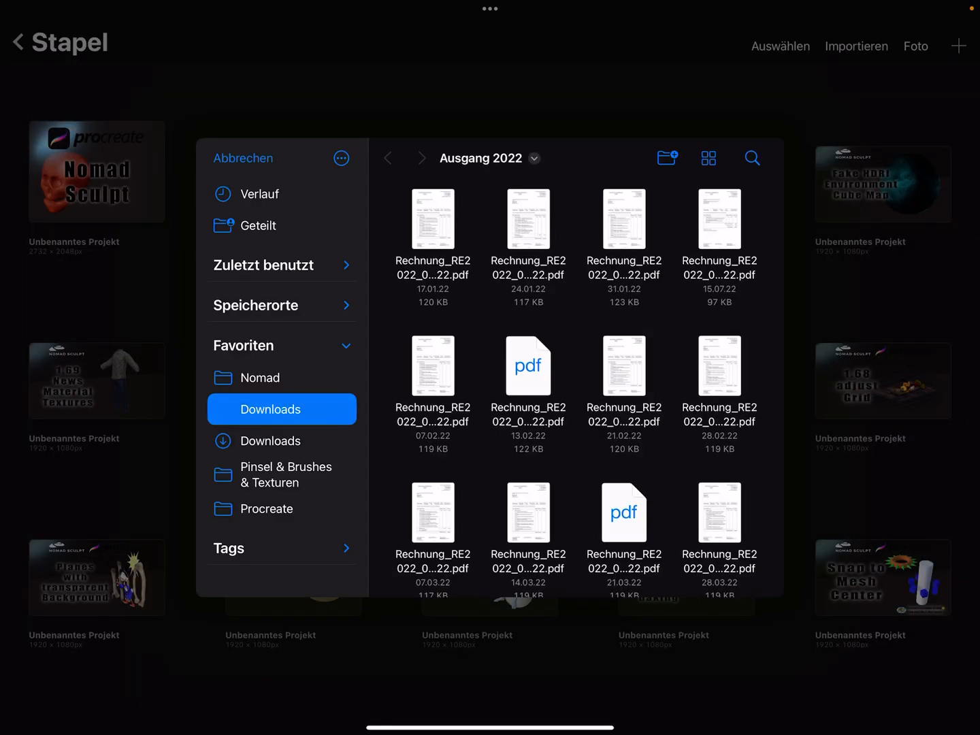
{"action": "left_click", "coordinate": [260, 377]}
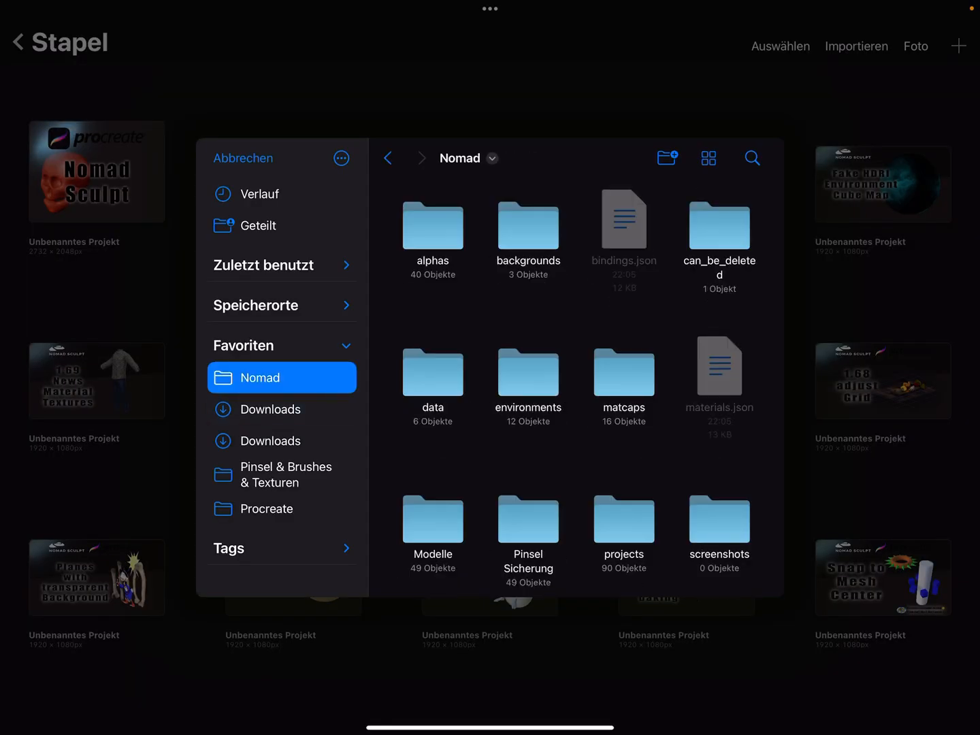
{"action": "scroll", "scroll_direction": "down", "scroll_amount": 3}
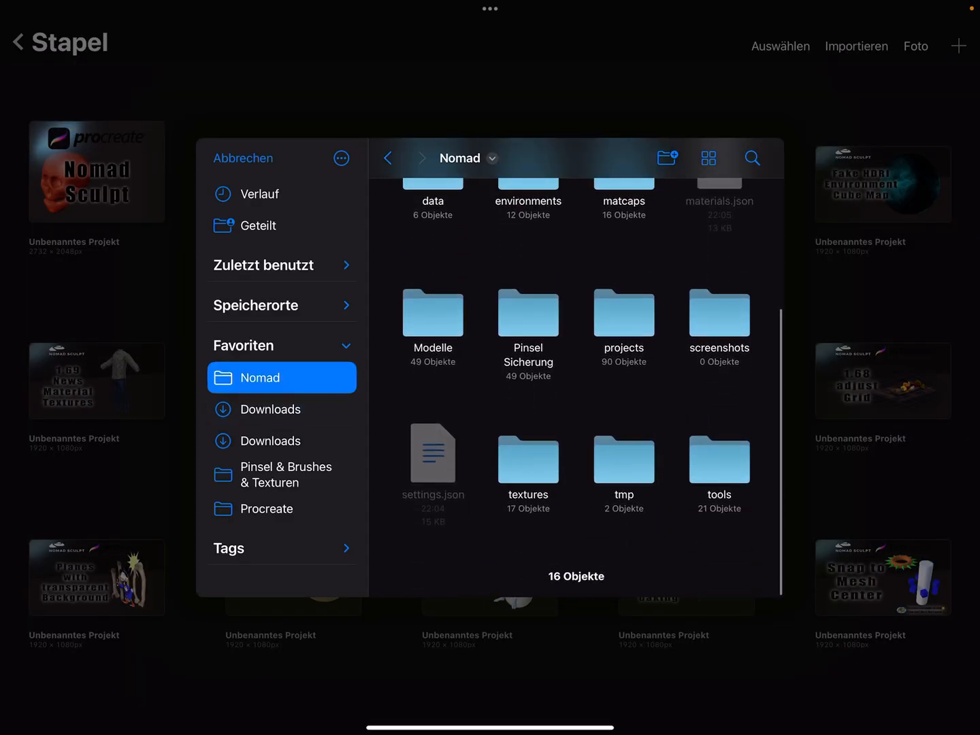
{"action": "double_click", "coordinate": [624, 460]}
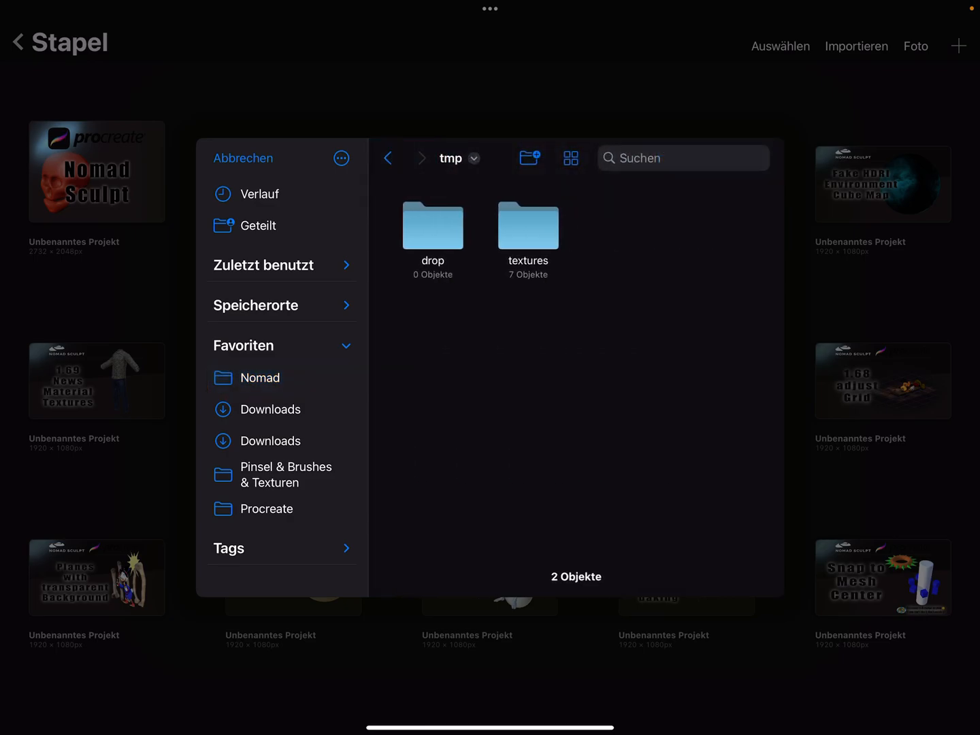
{"action": "double_click", "coordinate": [529, 224]}
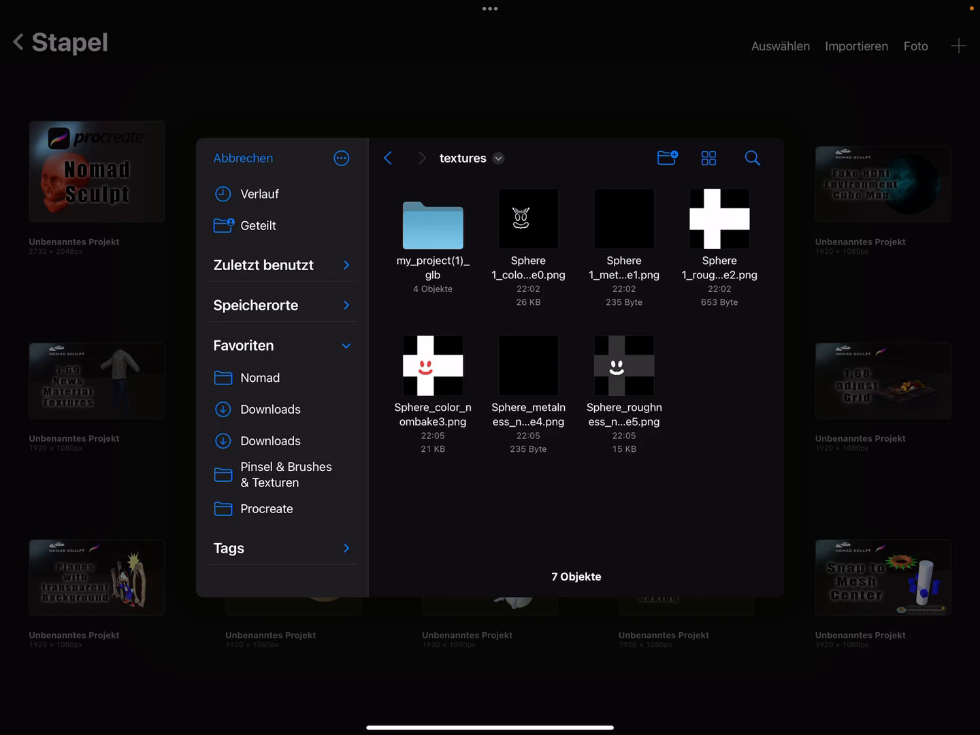
{"action": "left_click", "coordinate": [432, 365]}
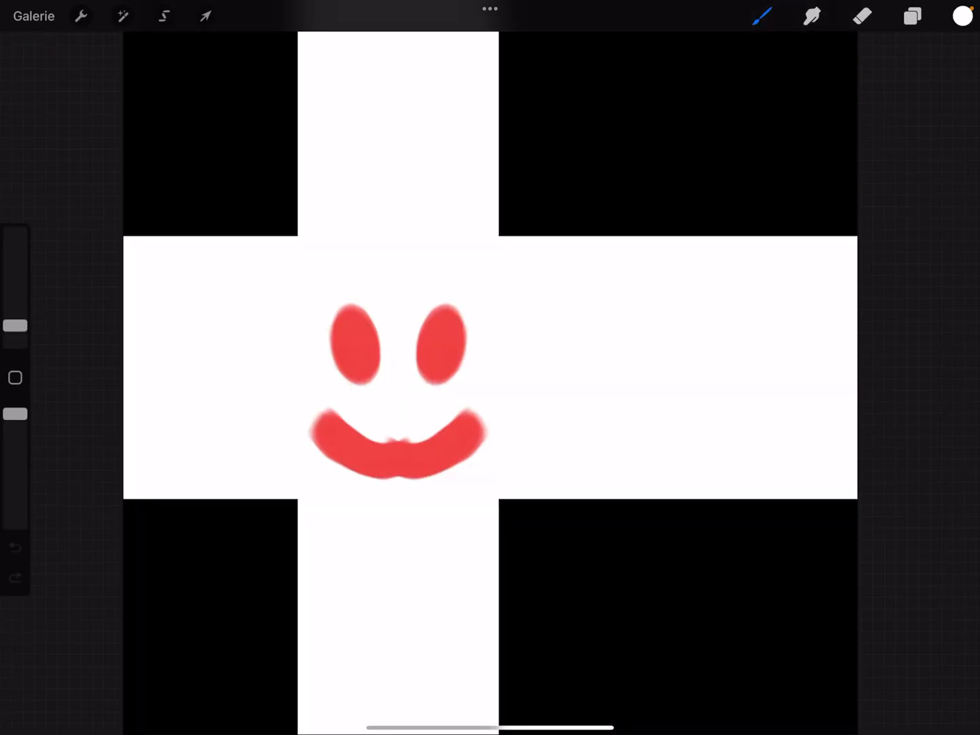
Step: Add Ebene 2 above the texture, lower its opacity and darken it so the smiley shows only dimly
{"action": "left_click", "coordinate": [912, 16]}
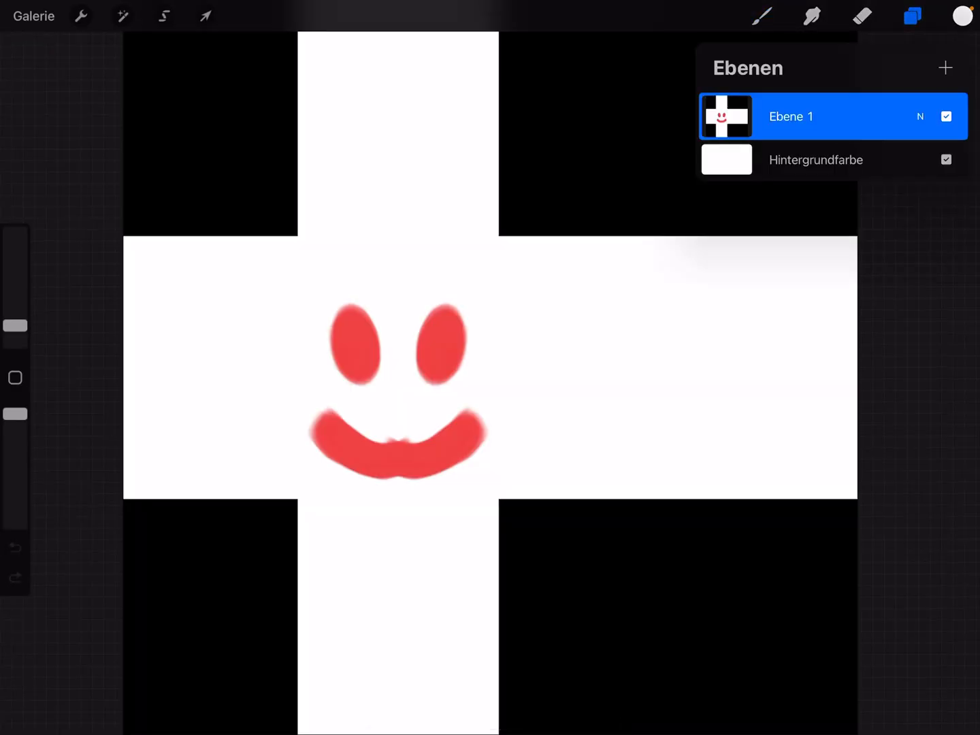
{"action": "left_click", "coordinate": [944, 68]}
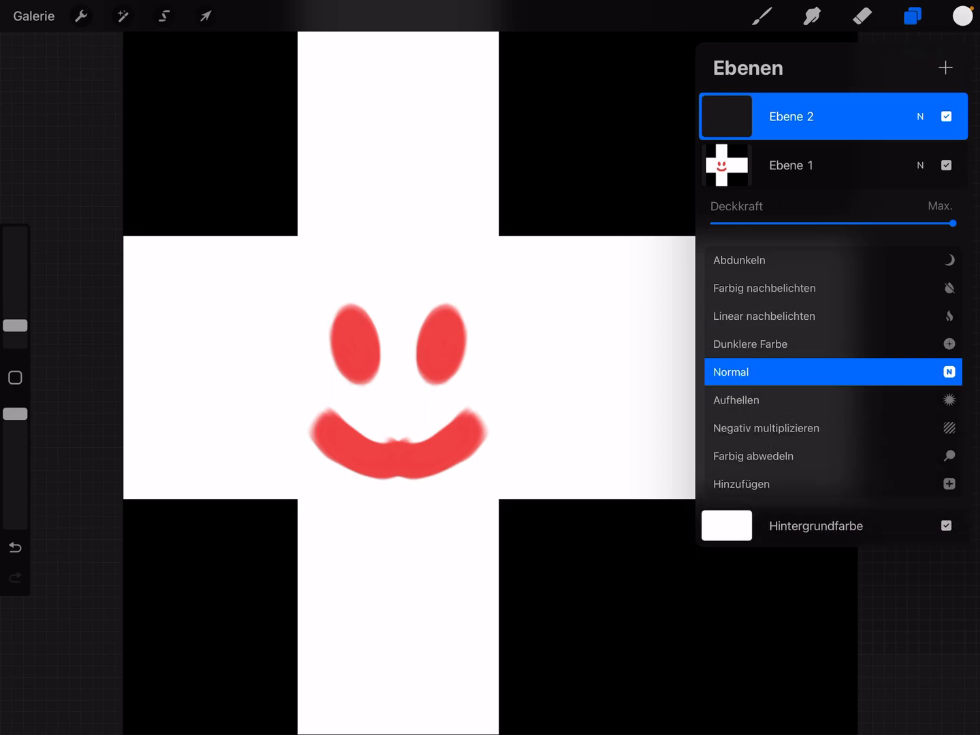
{"action": "left_click_drag", "start_coordinate": [955, 223], "coordinate": [787, 223]}
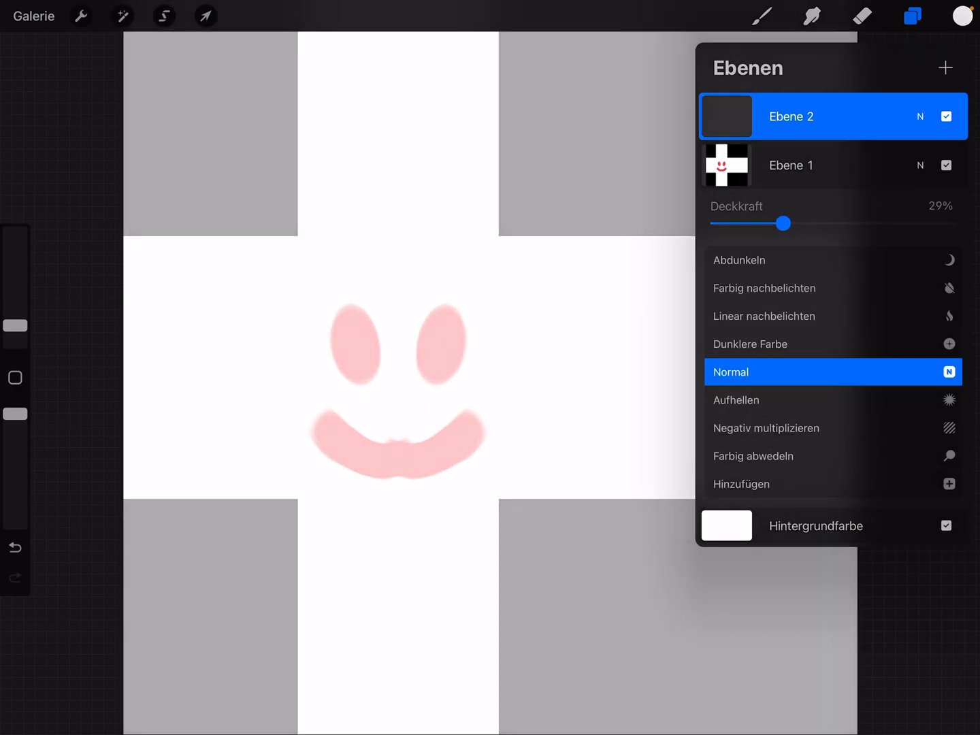
{"action": "left_click_drag", "start_coordinate": [784, 223], "coordinate": [765, 224]}
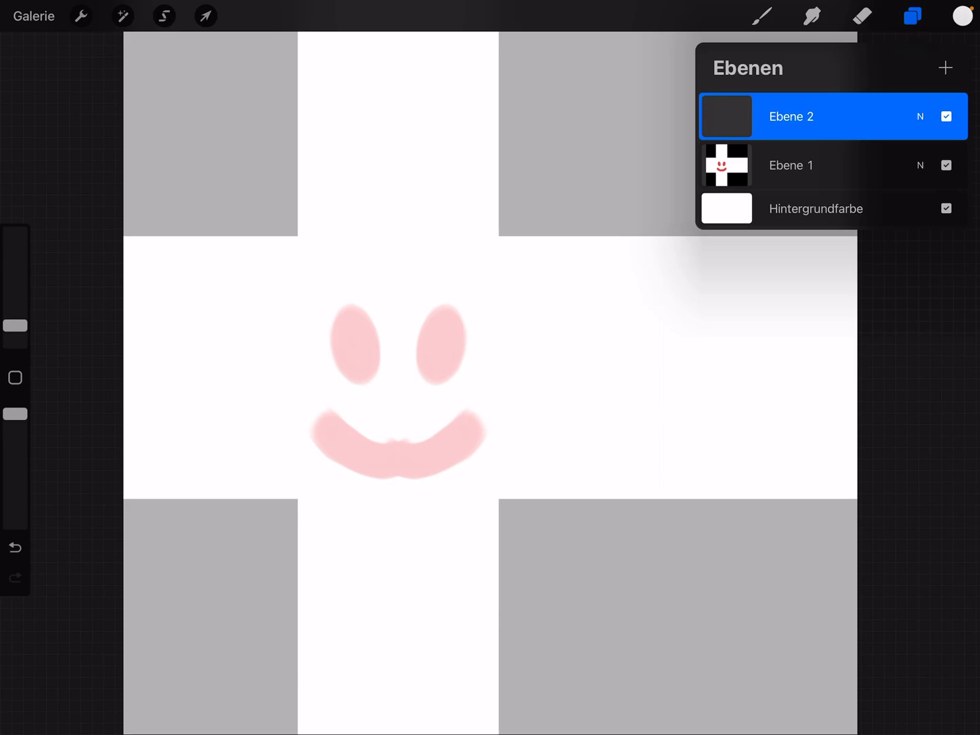
{"action": "left_click", "coordinate": [726, 208]}
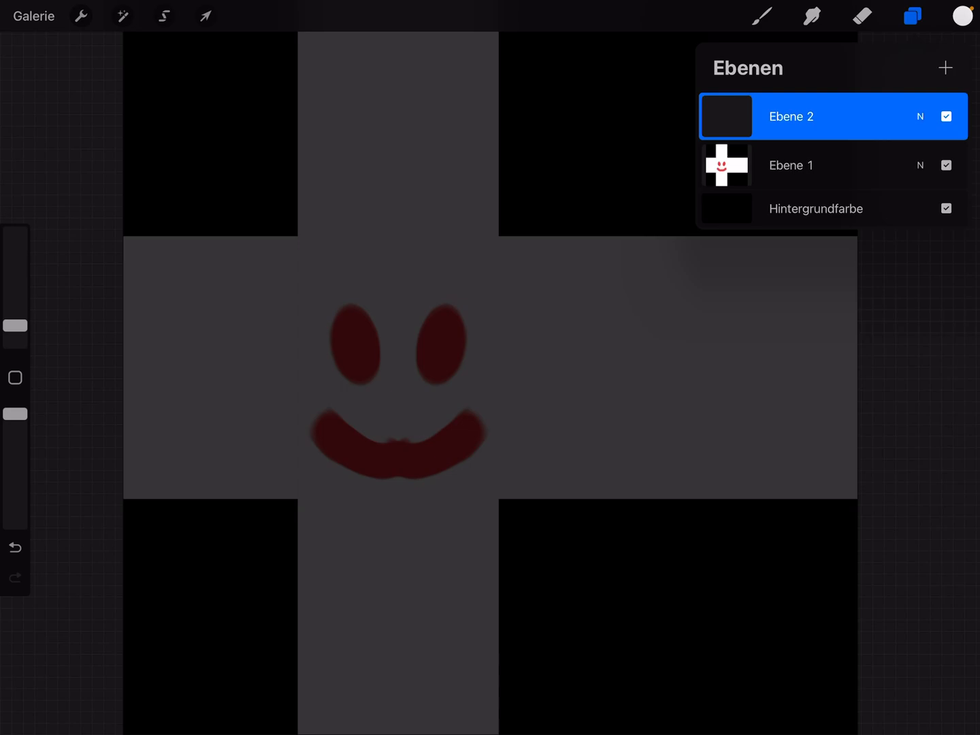
{"action": "left_click", "coordinate": [762, 17]}
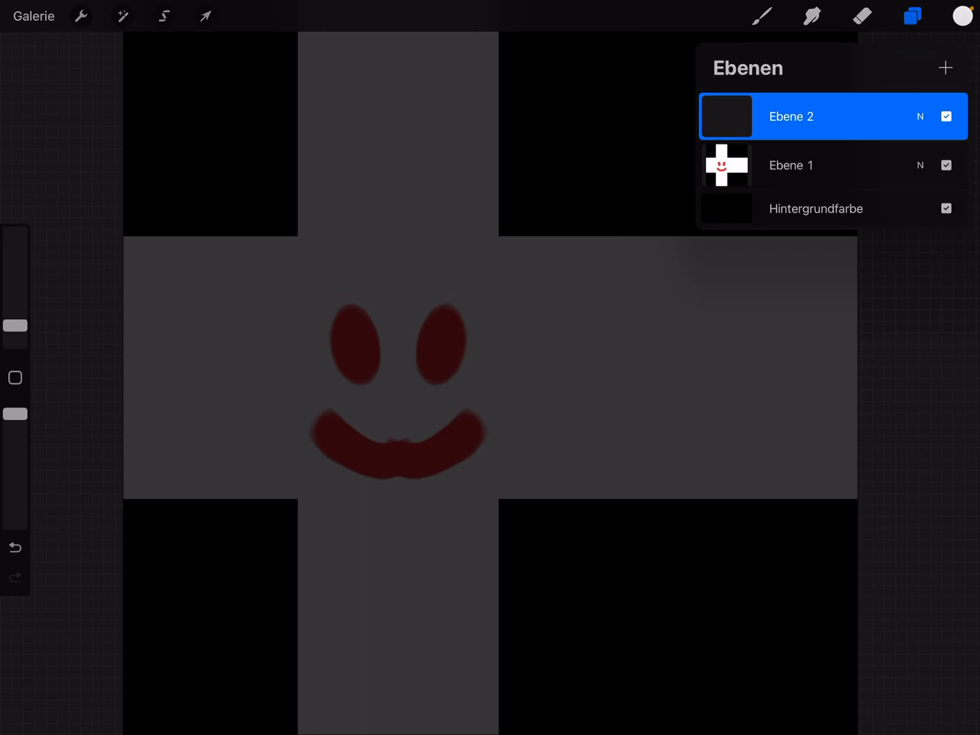
{"action": "left_click_drag", "start_coordinate": [422, 297], "coordinate": [411, 343]}
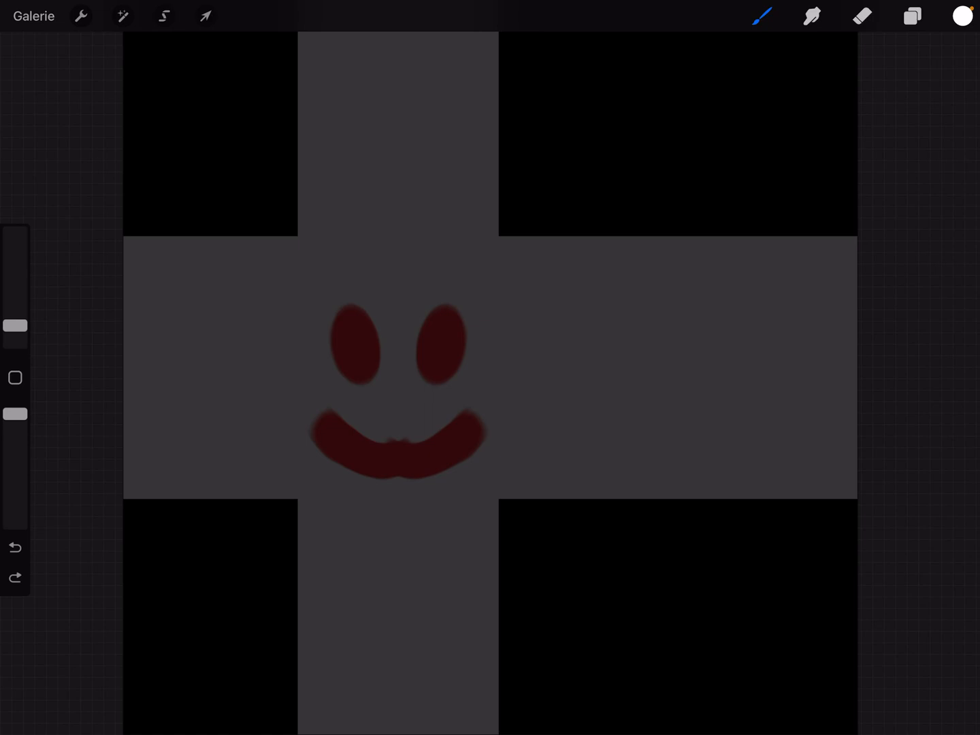
Step: Paint soft white glow rings around the eyes and mouth with Airbrush > Weicher Pinsel
{"action": "left_click", "coordinate": [762, 17]}
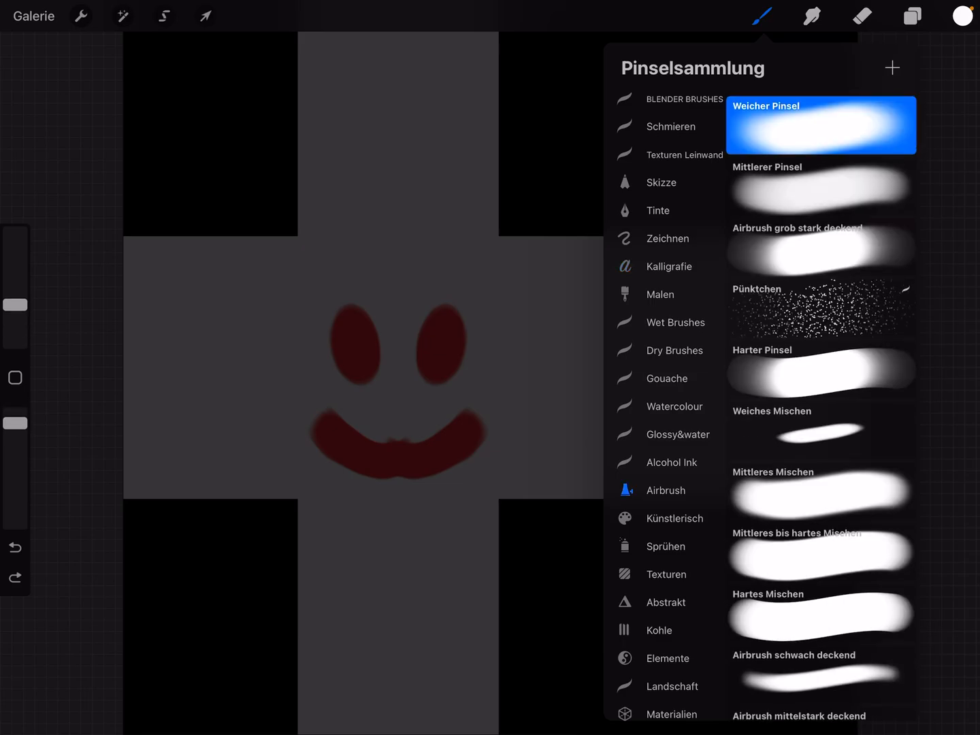
{"action": "left_click", "coordinate": [762, 16]}
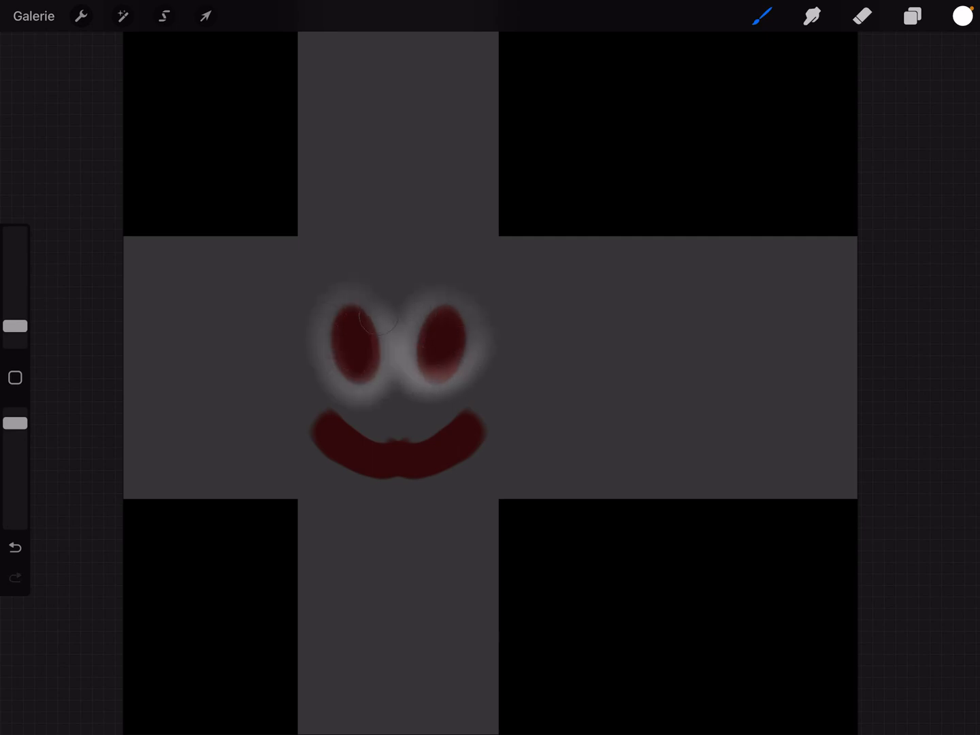
{"action": "left_click_drag", "start_coordinate": [381, 299], "coordinate": [299, 463]}
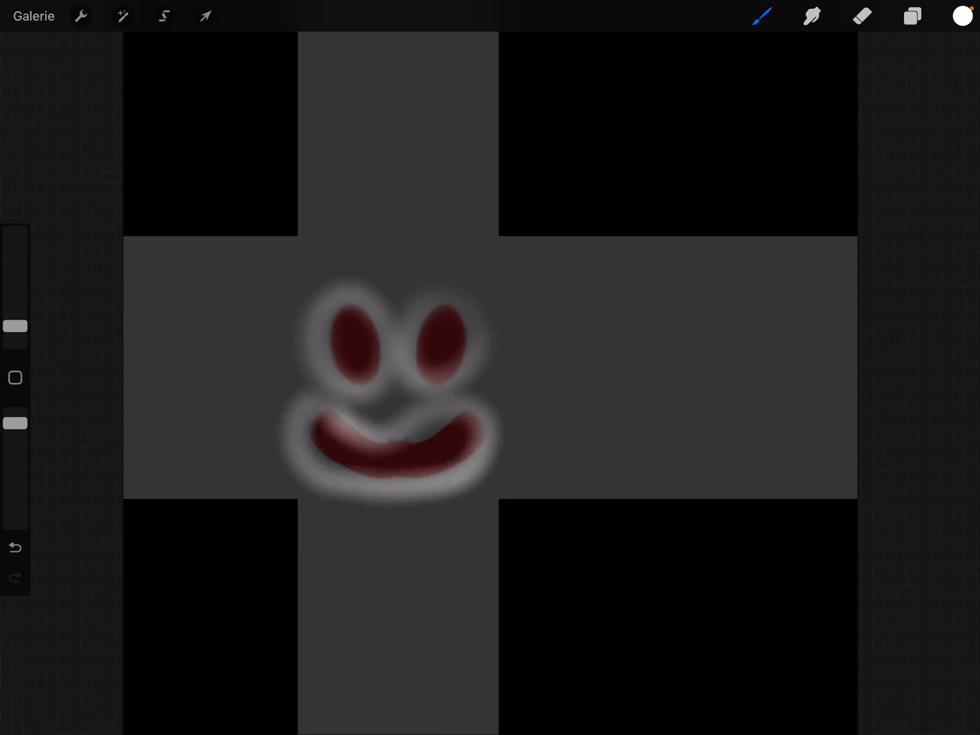
Step: Hide Ebene 1 so only the white glow shows on black, then return toward Nomad Sculpt
{"action": "left_click", "coordinate": [912, 16]}
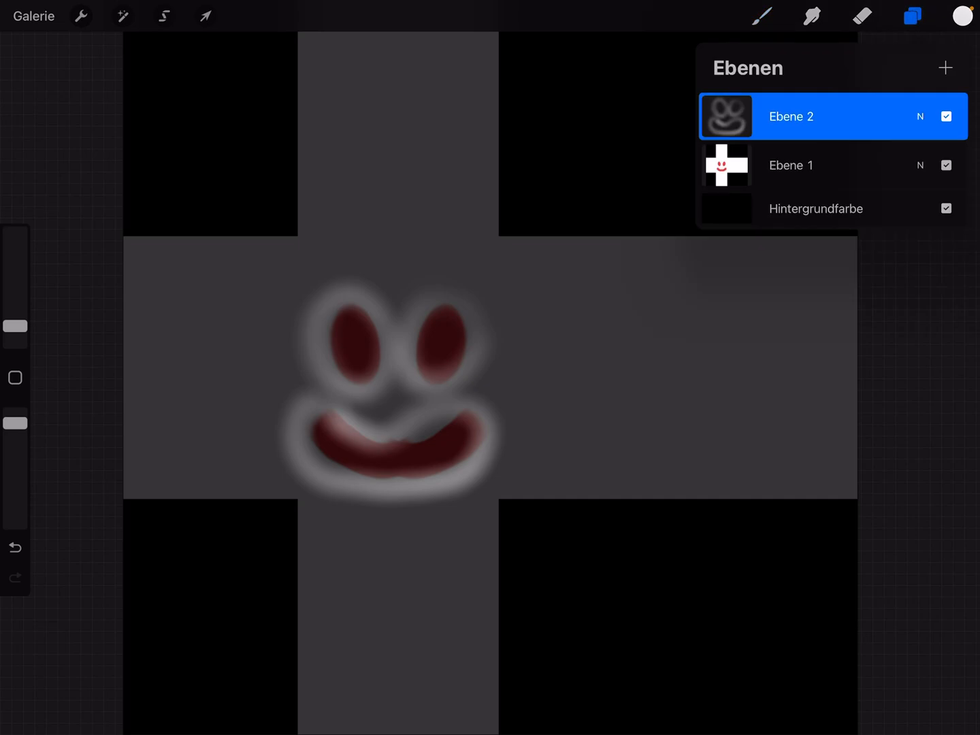
{"action": "left_click", "coordinate": [944, 165]}
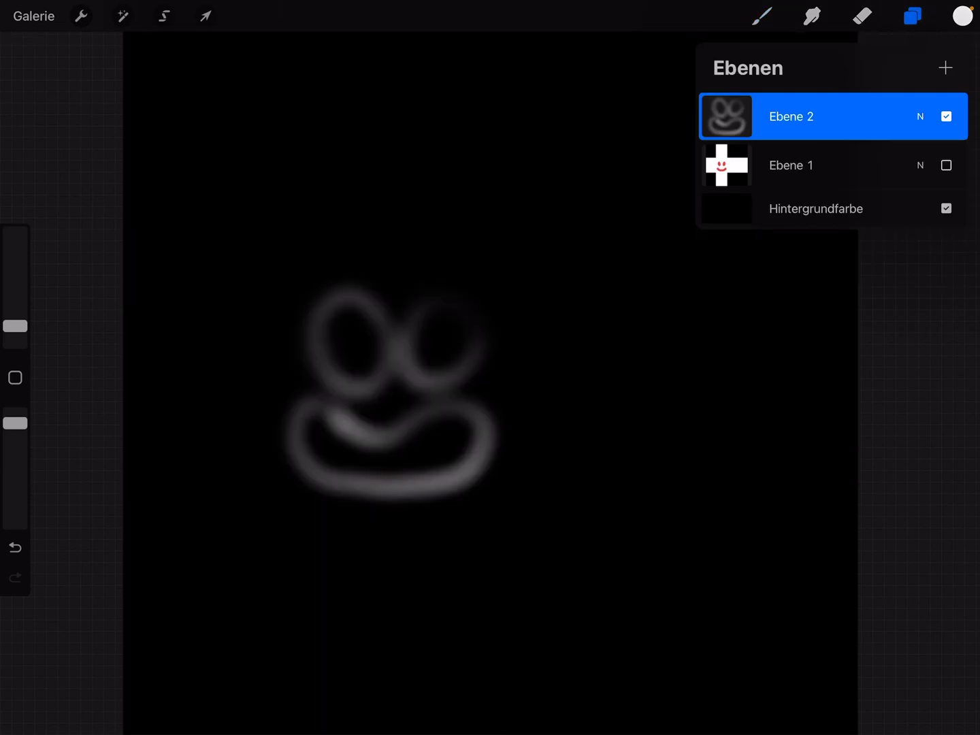
{"action": "left_click", "coordinate": [81, 17]}
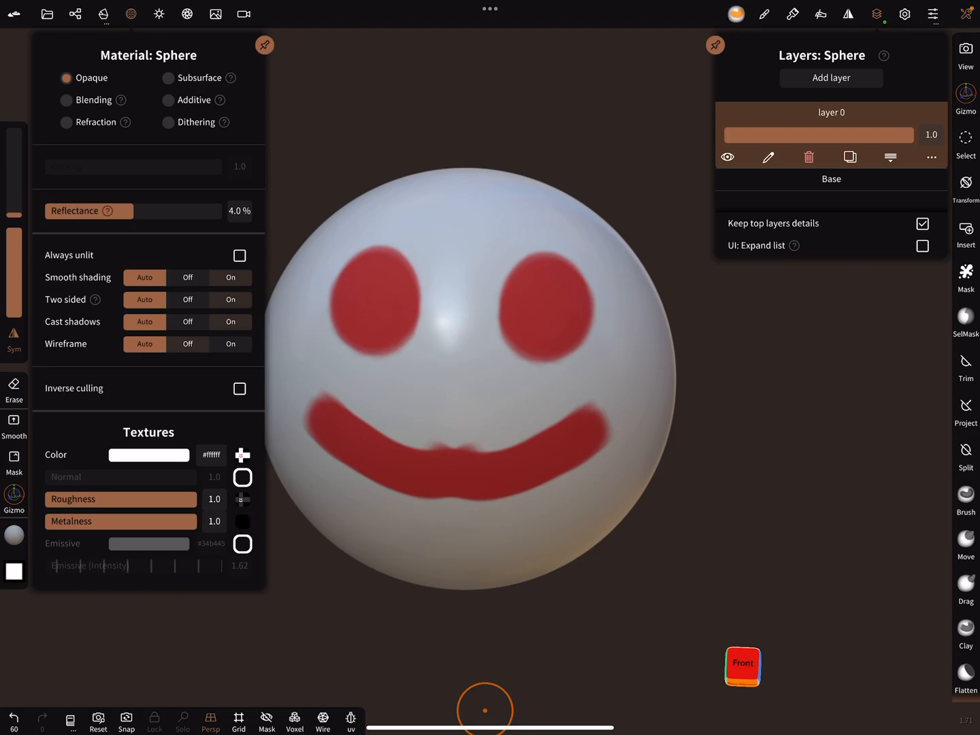
Step: Load the painted glow map from Files into the Emissive slot, tinted blue at intensity about 21.9
{"action": "left_click", "coordinate": [243, 454]}
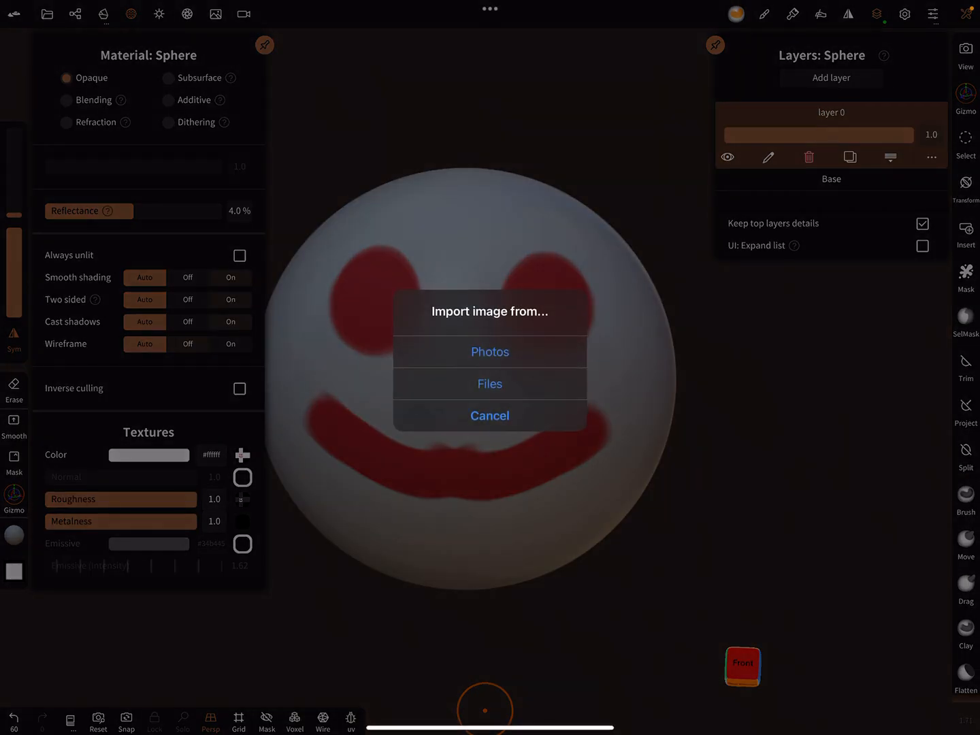
{"action": "left_click", "coordinate": [490, 351]}
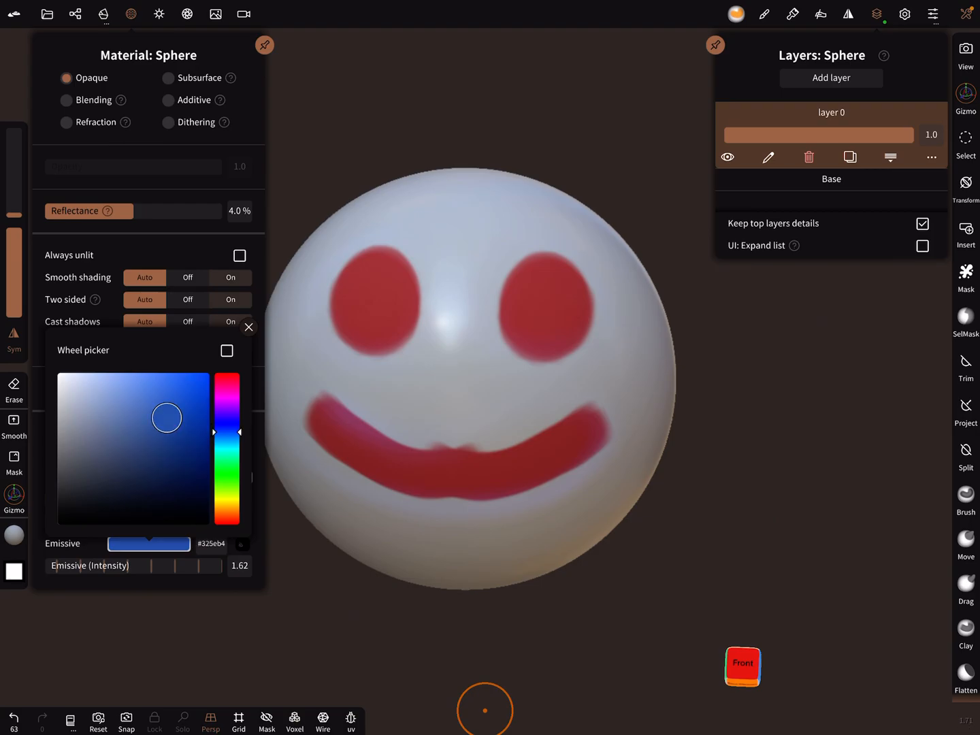
{"action": "left_click", "coordinate": [249, 326]}
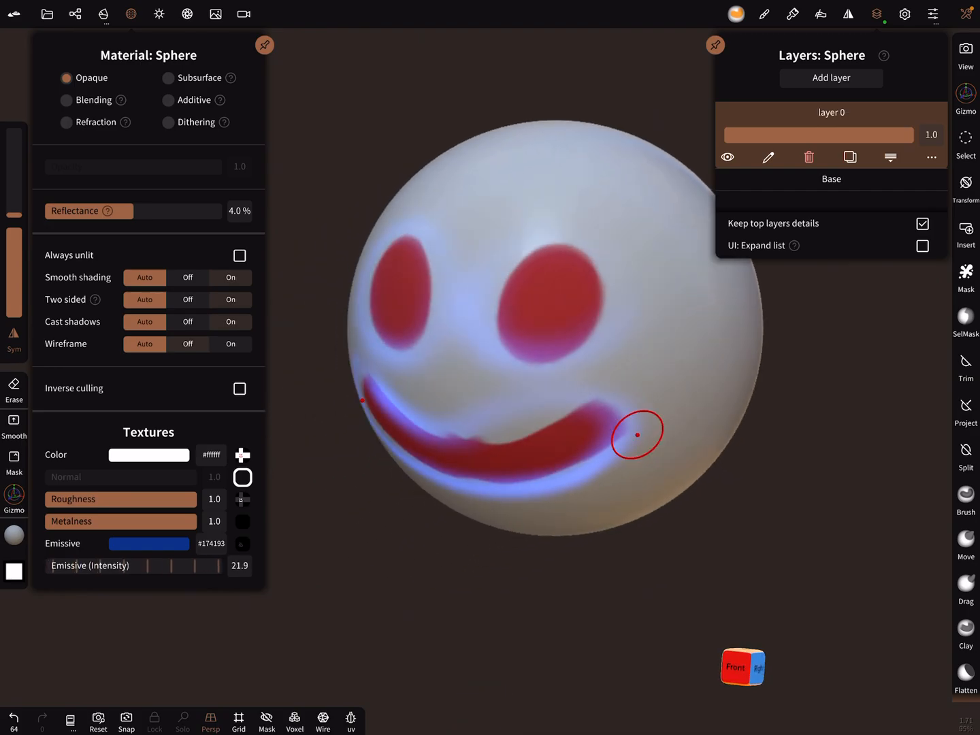
{"action": "left_click_drag", "start_coordinate": [637, 434], "coordinate": [569, 455]}
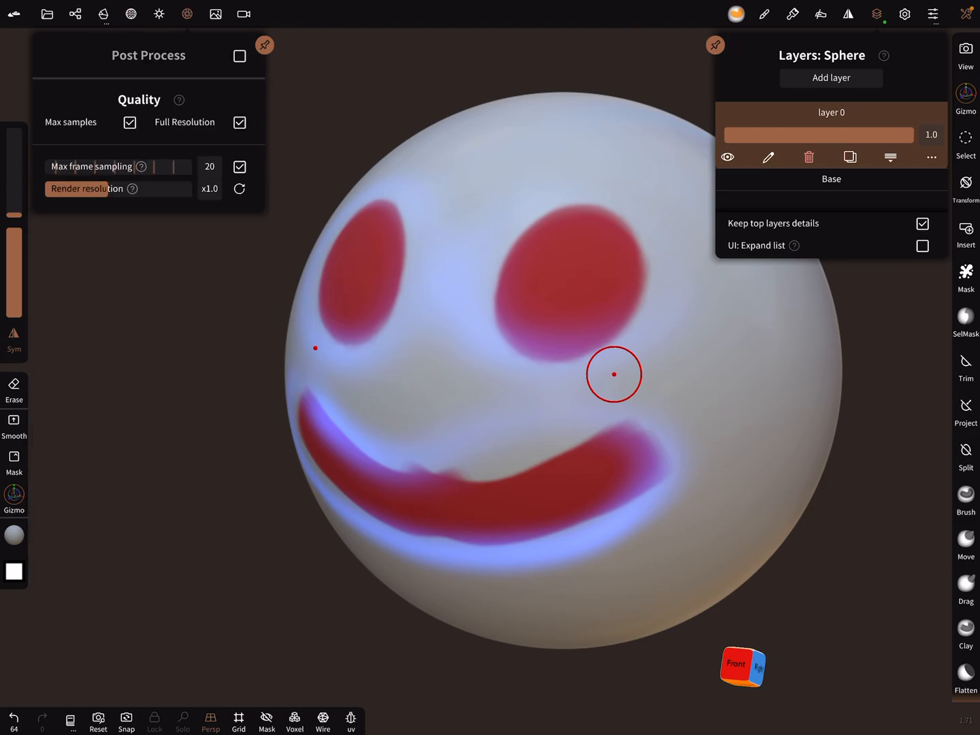
Step: Turn on post-processing with bloom and lower Ambient Occlusion Strength to about 0.246
{"action": "left_click", "coordinate": [240, 56]}
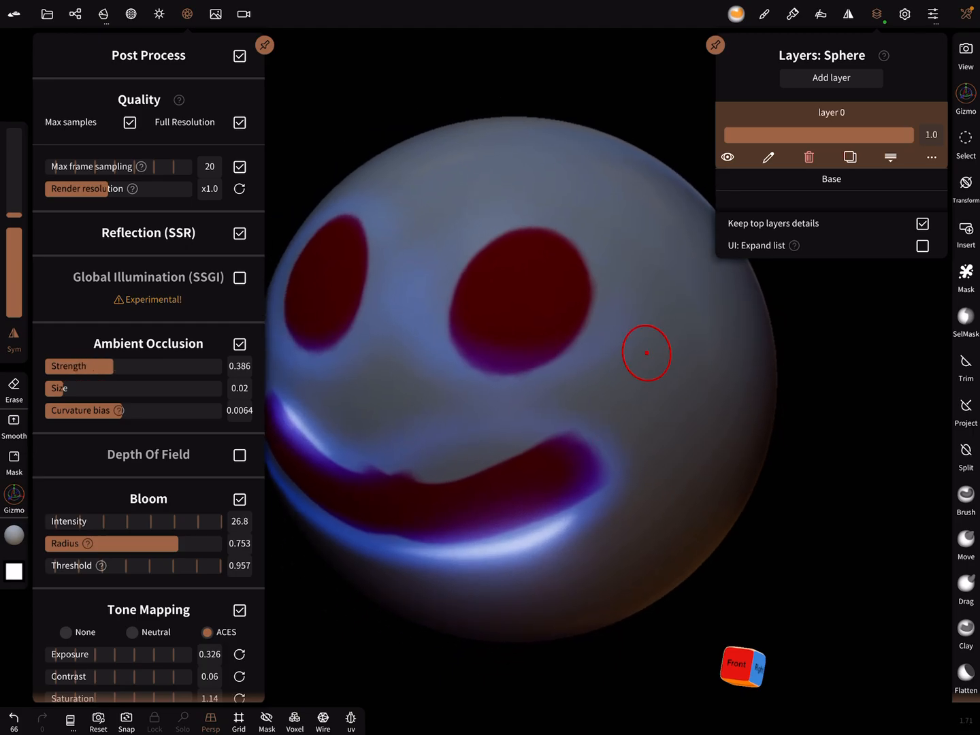
{"action": "left_click_drag", "start_coordinate": [92, 366], "coordinate": [67, 366]}
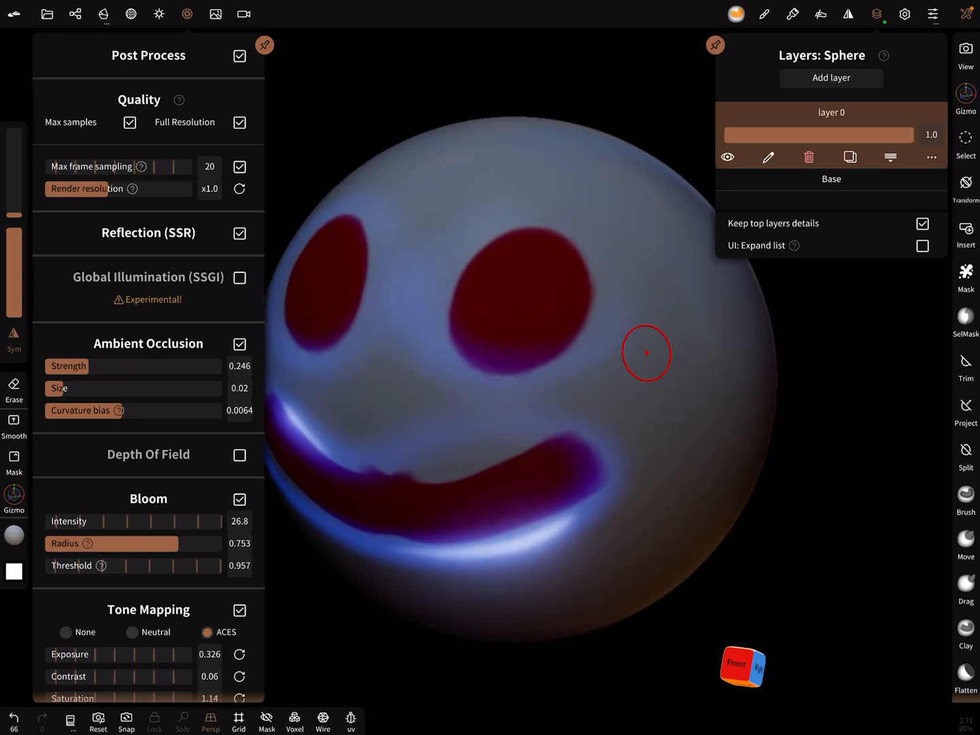